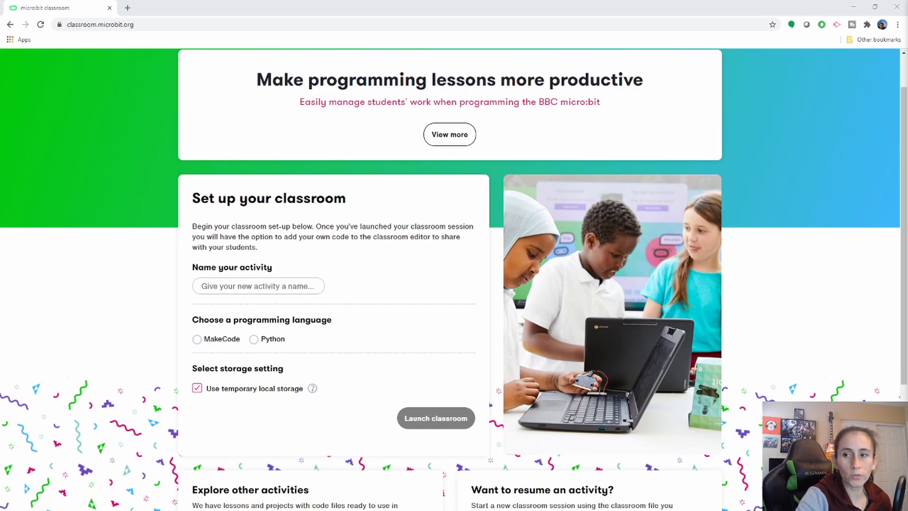
{"action": "mouse_move", "coordinate": [514, 283]}
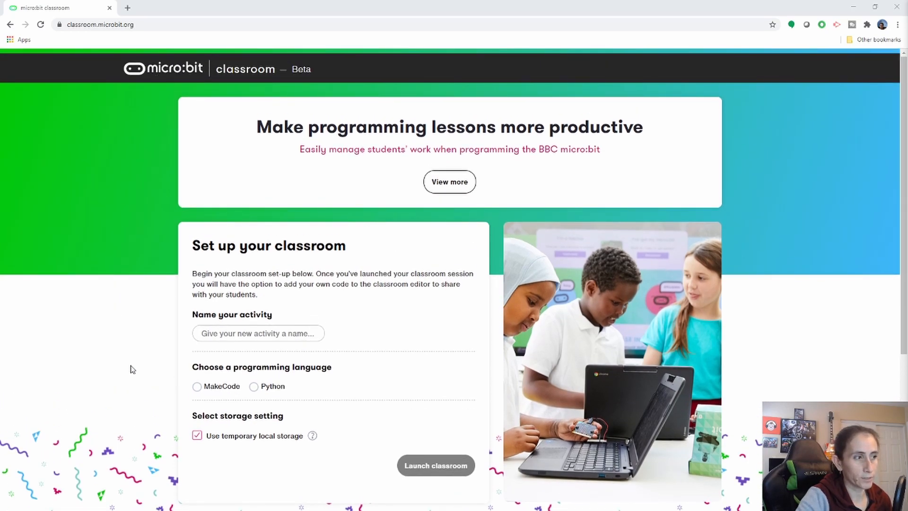
Step: Name the activity 'Sound of Music' and choose MakeCode as its programming language
{"action": "scroll", "scroll_direction": "down", "scroll_amount": 3}
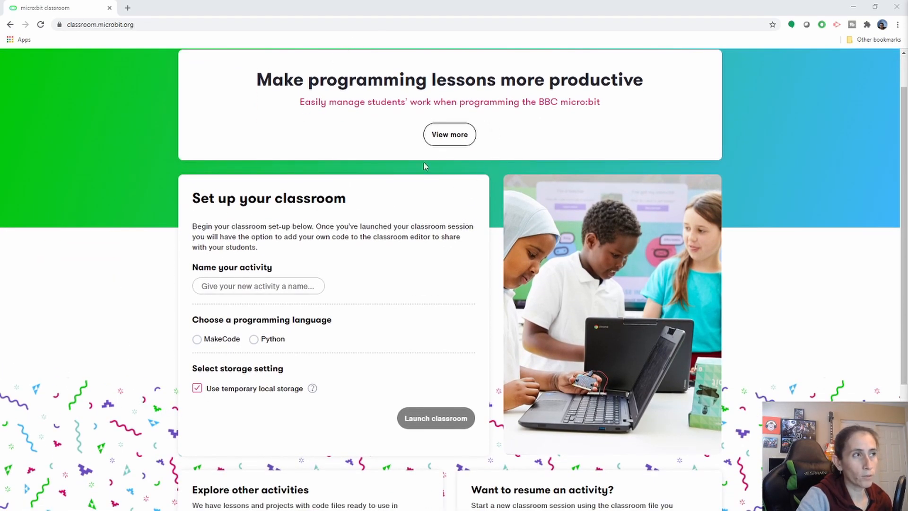
{"action": "mouse_move", "coordinate": [309, 272]}
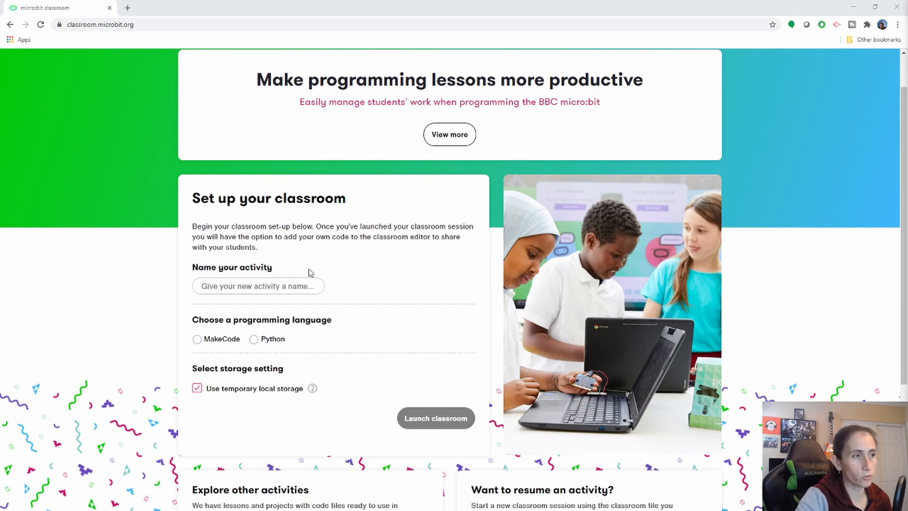
{"action": "scroll", "scroll_direction": "down", "scroll_amount": 3}
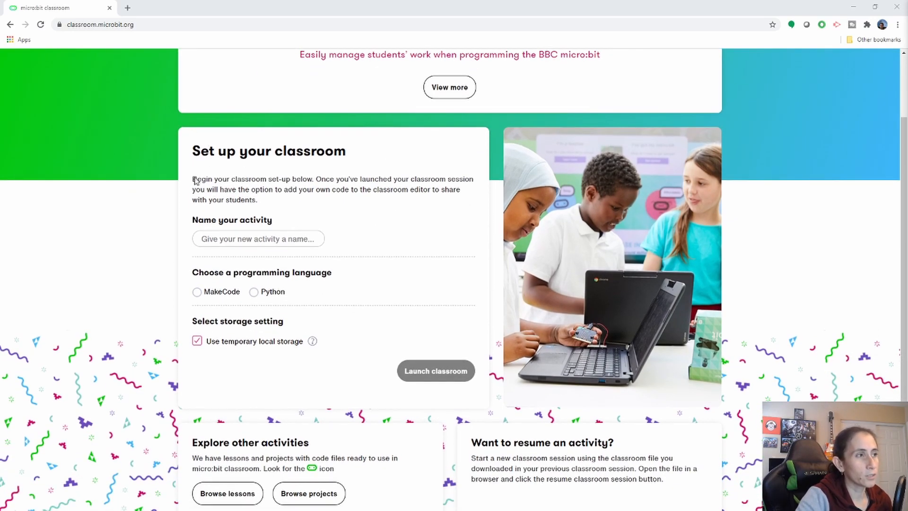
{"action": "left_click", "coordinate": [258, 238]}
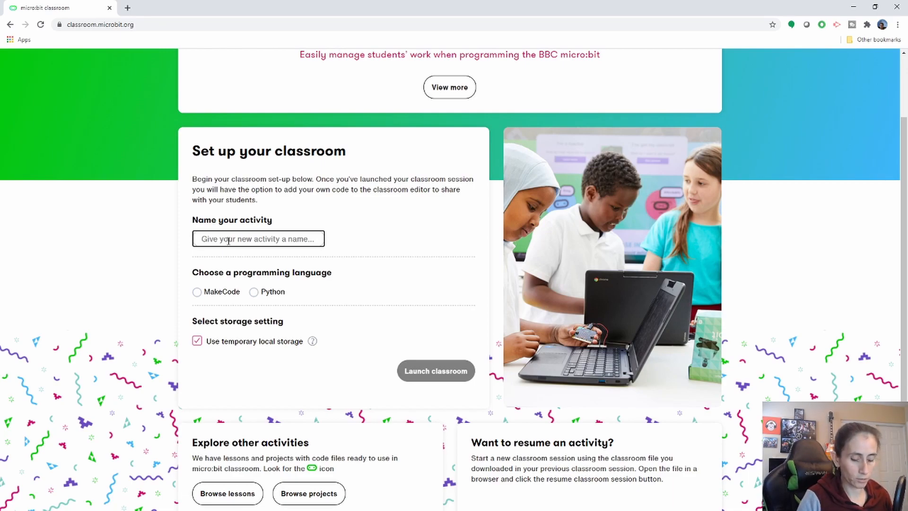
{"action": "type", "text": "M"}
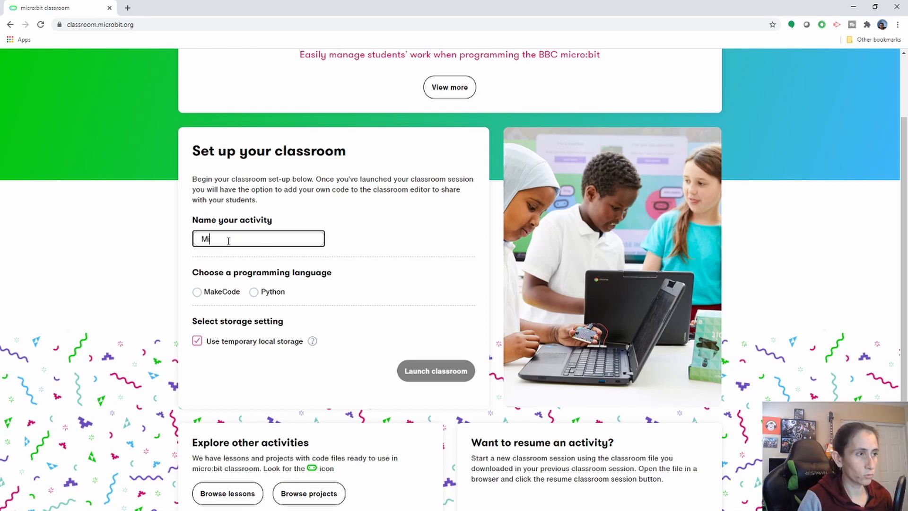
{"action": "type", "text": "Soud"}
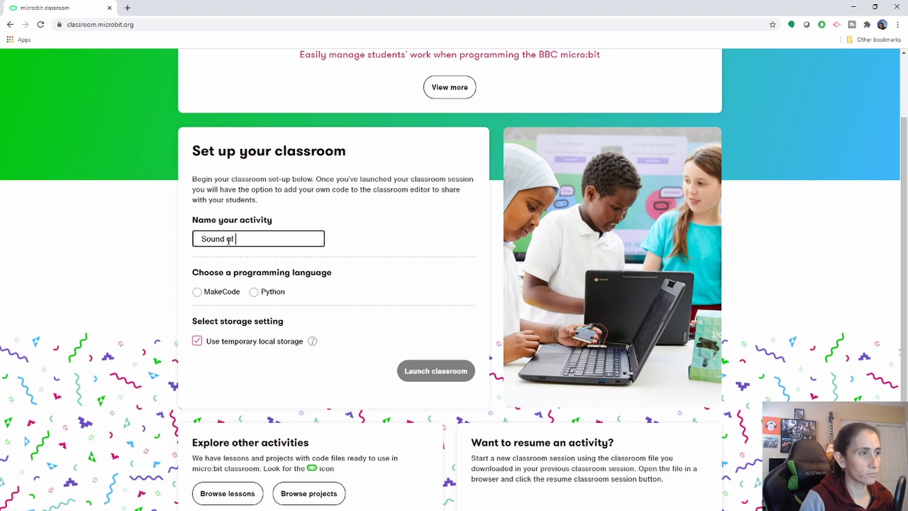
{"action": "type", "text": "Music"}
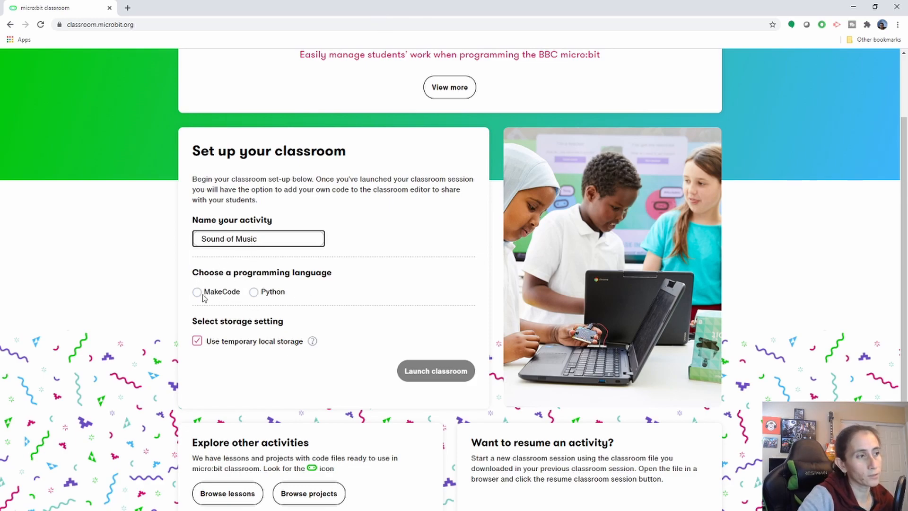
{"action": "left_click", "coordinate": [197, 292]}
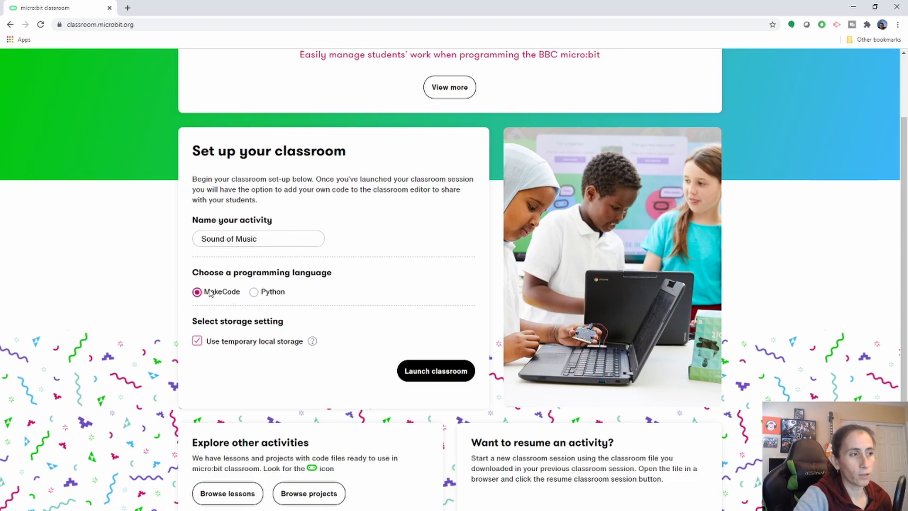
{"action": "mouse_move", "coordinate": [241, 298]}
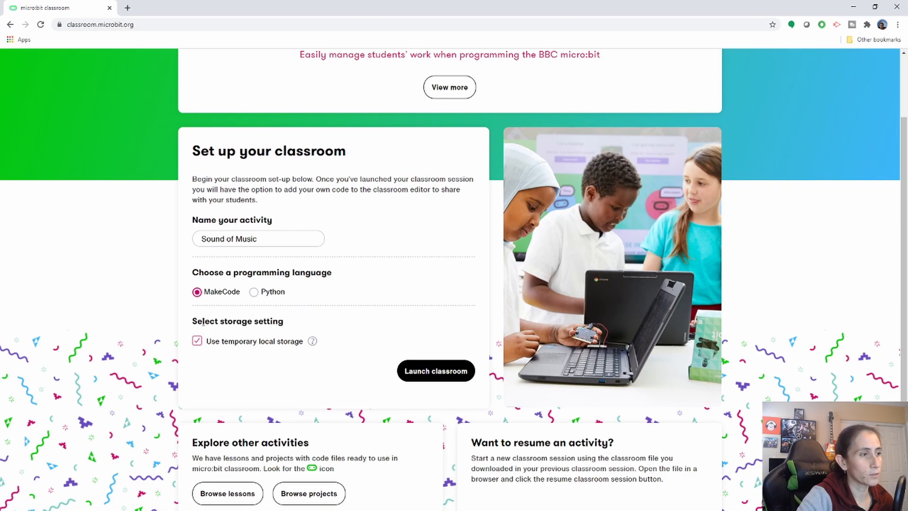
{"action": "mouse_move", "coordinate": [304, 348]}
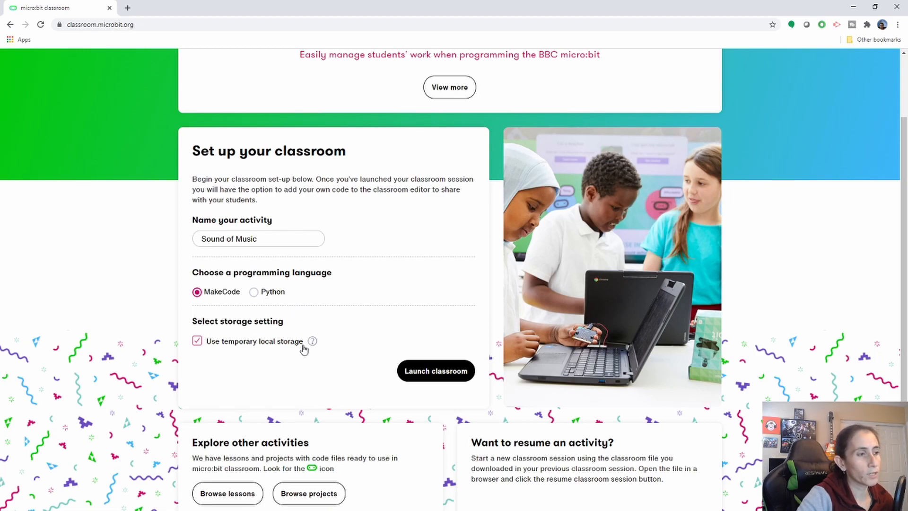
{"action": "mouse_move", "coordinate": [313, 341]}
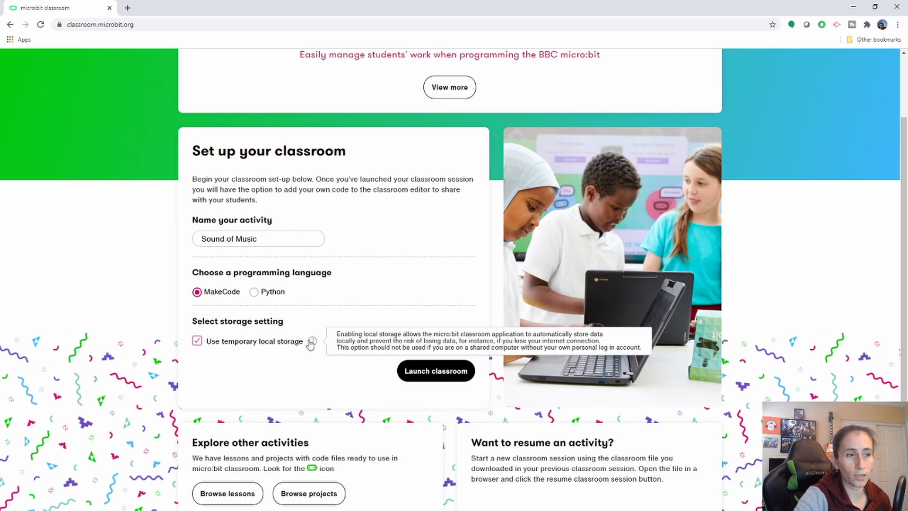
{"action": "mouse_move", "coordinate": [308, 376]}
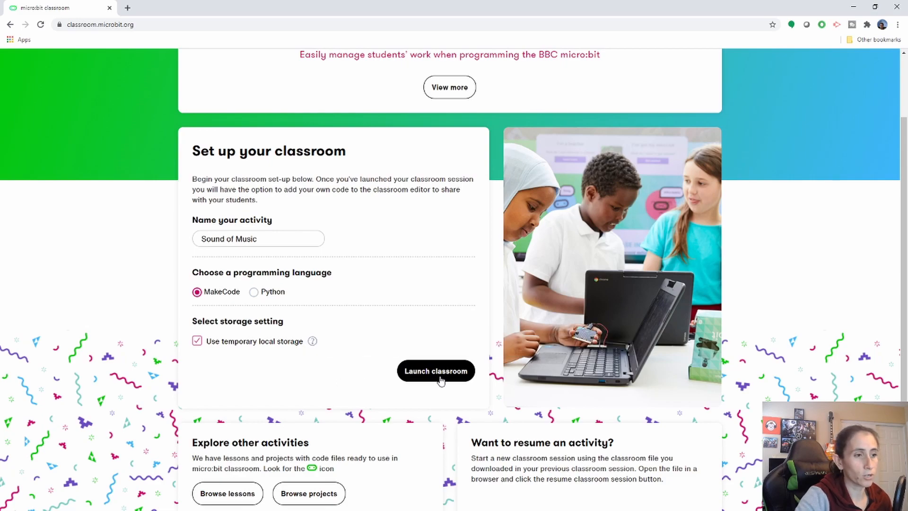
Step: Launch the classroom session so the 'What next?' instructions appear
{"action": "left_click", "coordinate": [435, 371]}
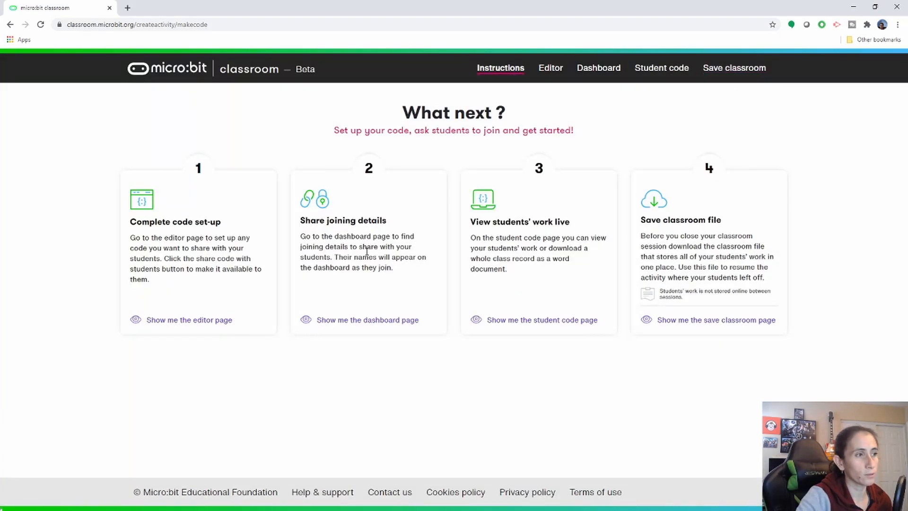
{"action": "mouse_move", "coordinate": [311, 263]}
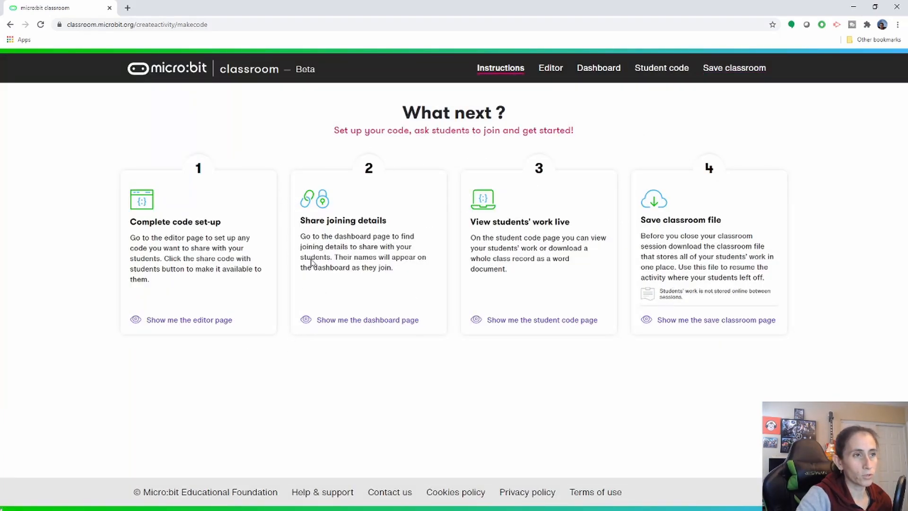
{"action": "mouse_move", "coordinate": [510, 134]}
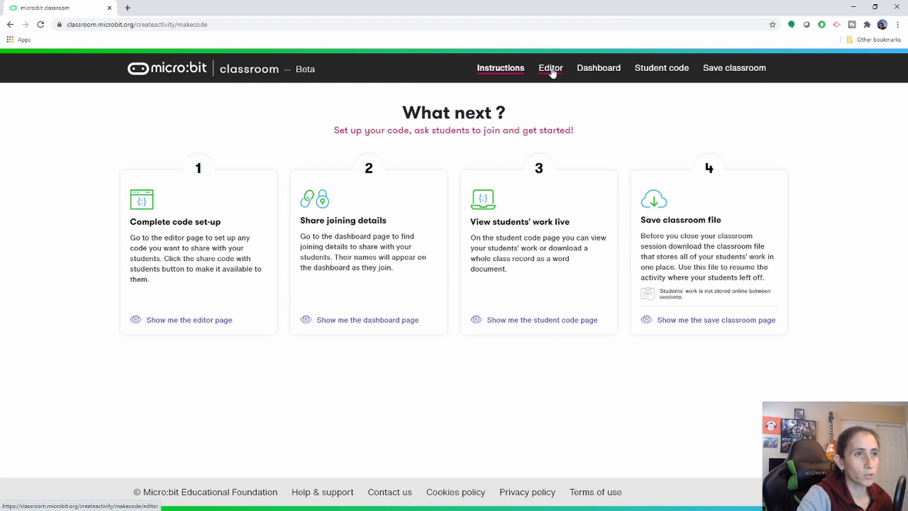
Step: Place button-A, play melody, show leds, show icon and show string starter blocks in the editor
{"action": "left_click", "coordinate": [550, 68]}
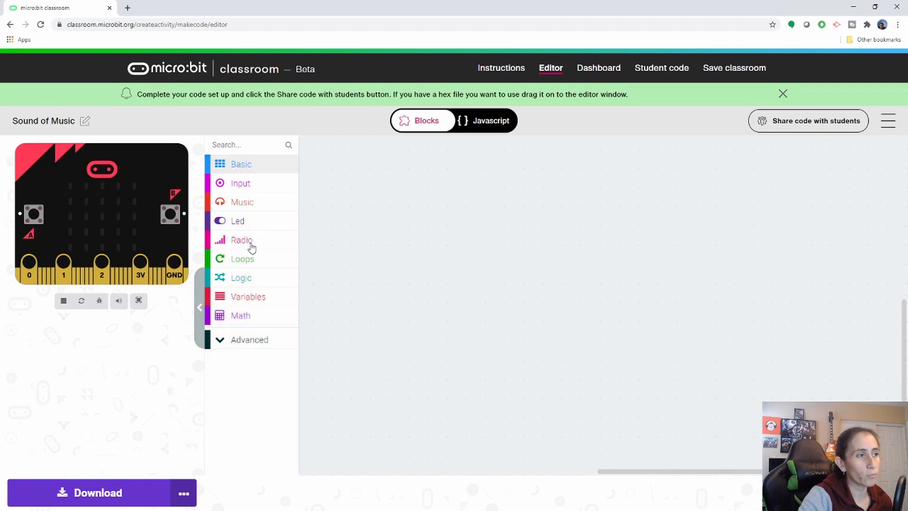
{"action": "mouse_move", "coordinate": [240, 183]}
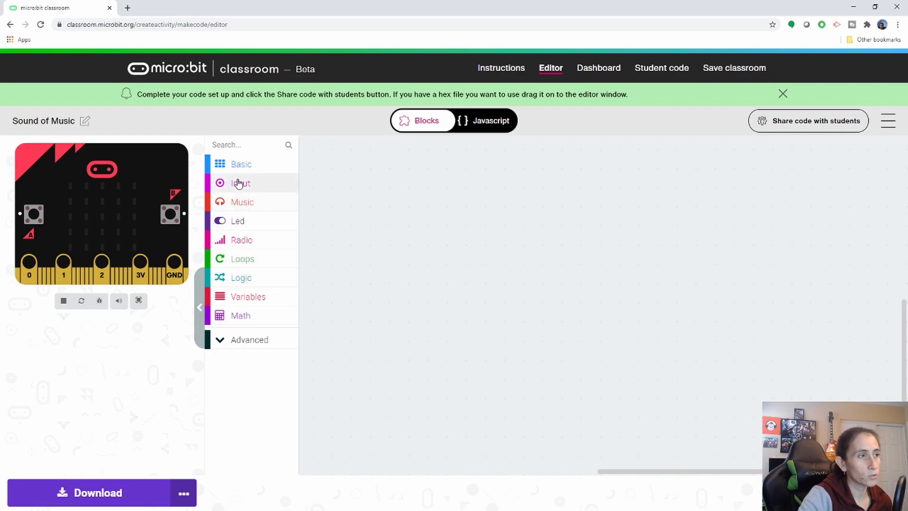
{"action": "left_click", "coordinate": [239, 183]}
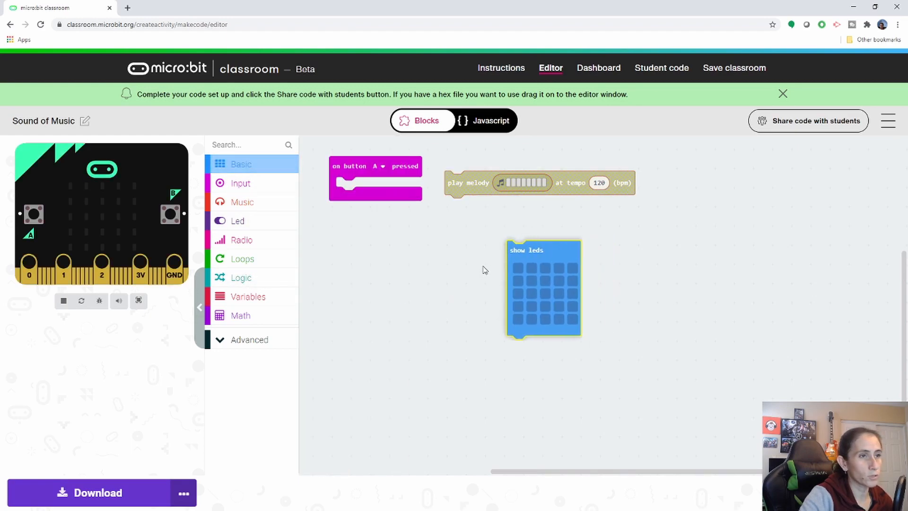
{"action": "left_click", "coordinate": [241, 163]}
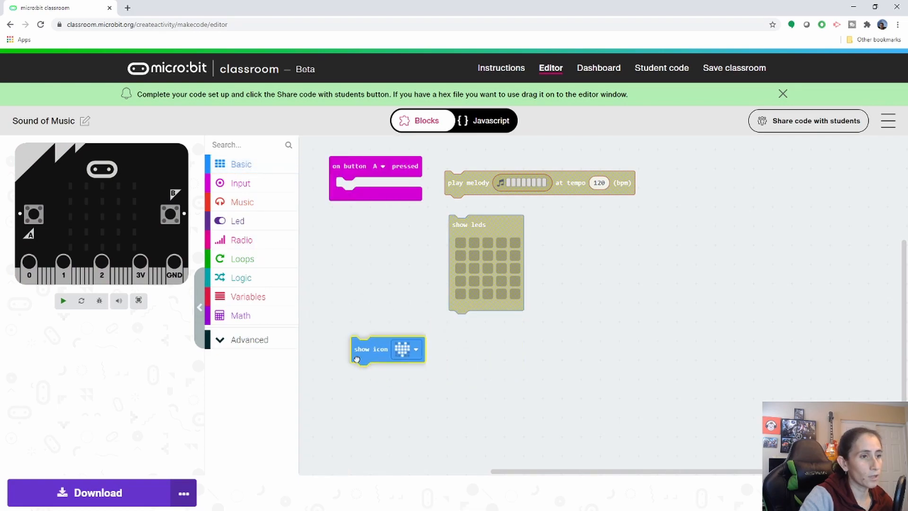
{"action": "left_click", "coordinate": [241, 164]}
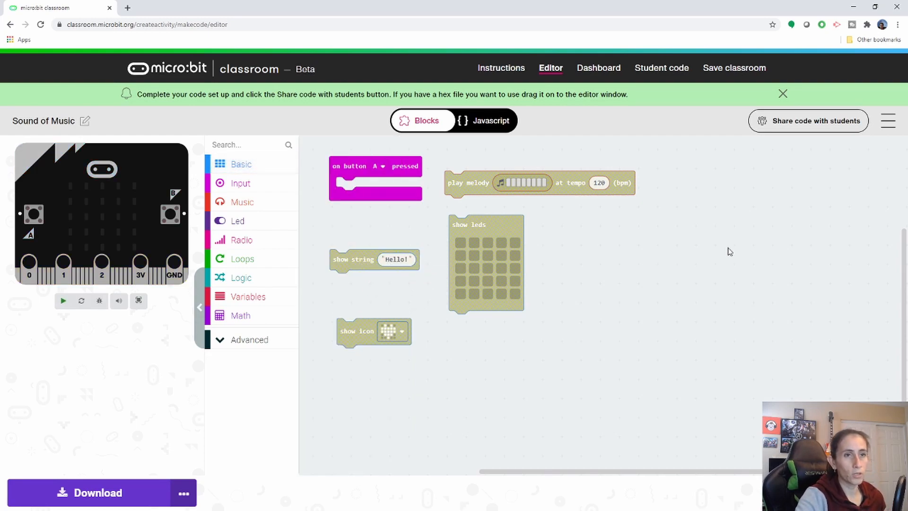
{"action": "left_click", "coordinate": [63, 301]}
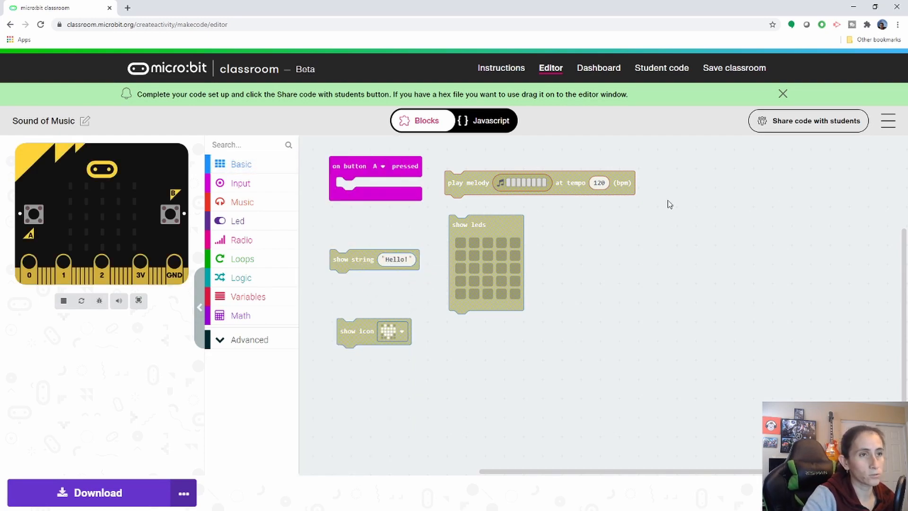
Step: Add a workspace note and enlarge it to hold the student instructions
{"action": "right_click", "coordinate": [669, 204]}
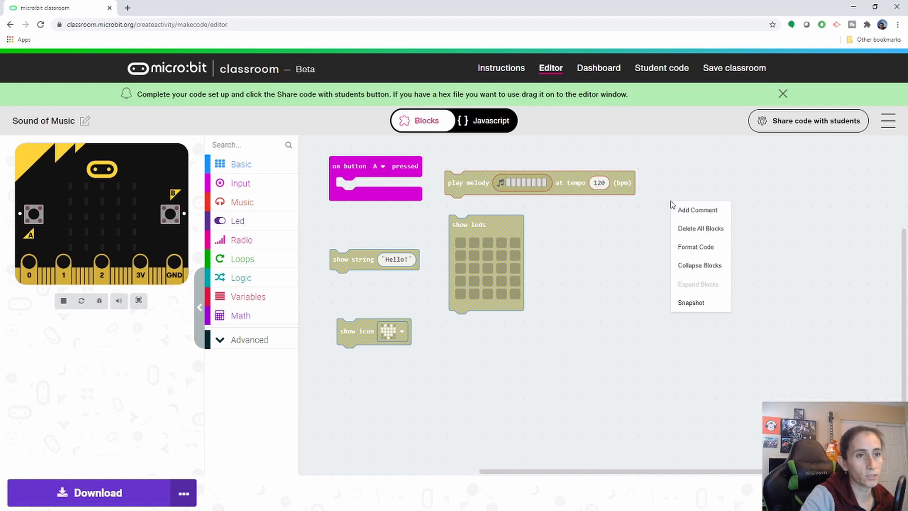
{"action": "left_click", "coordinate": [697, 210]}
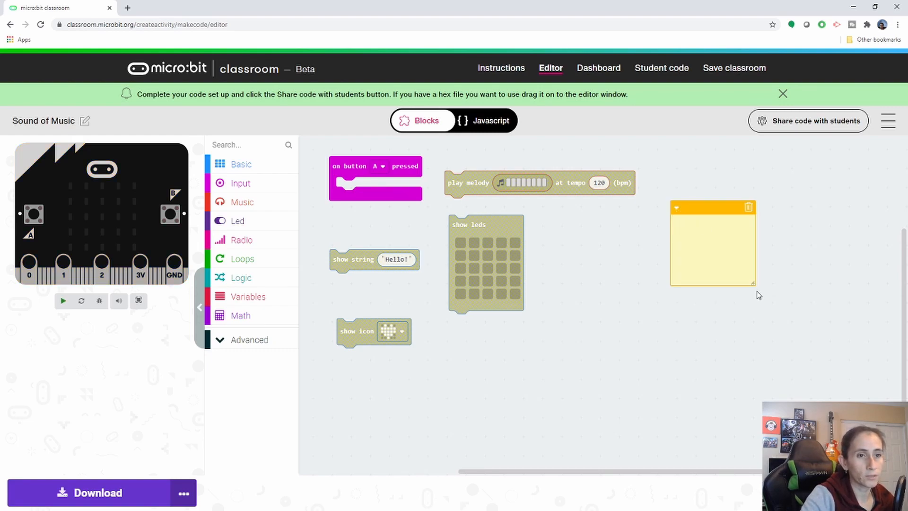
{"action": "left_click_drag", "start_coordinate": [756, 294], "coordinate": [851, 380]}
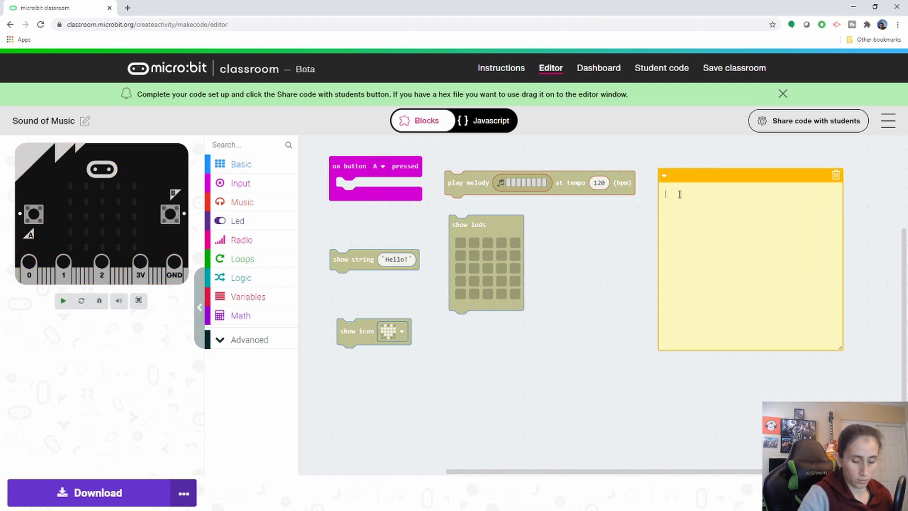
Step: Write the note: use the blocks provided to create your own music, button A pressed plays melody...
{"action": "type", "text": "Please"}
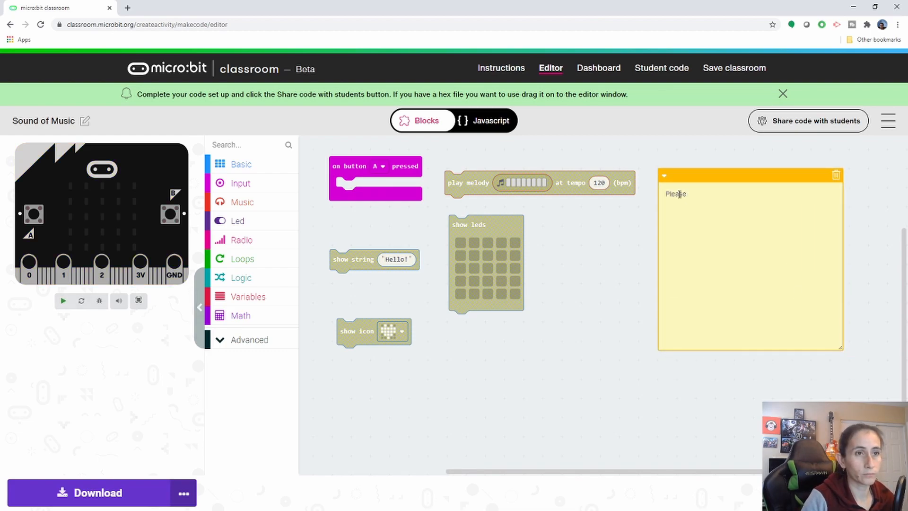
{"action": "type", "text": "use the bi"}
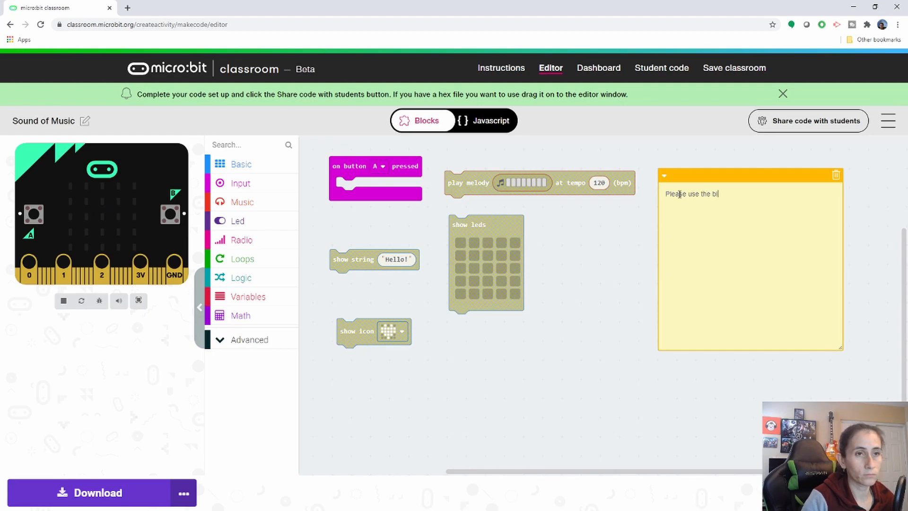
{"action": "type", "text": "locks provided to"}
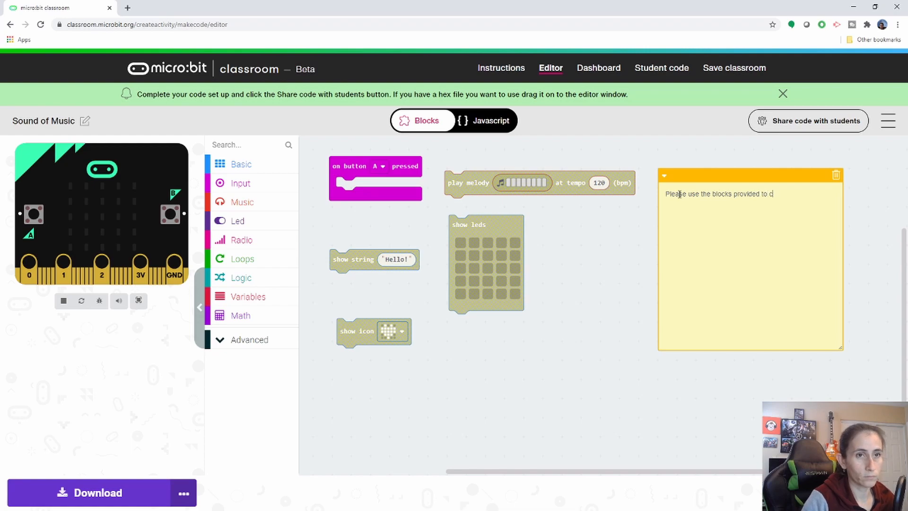
{"action": "type", "text": "create your on"}
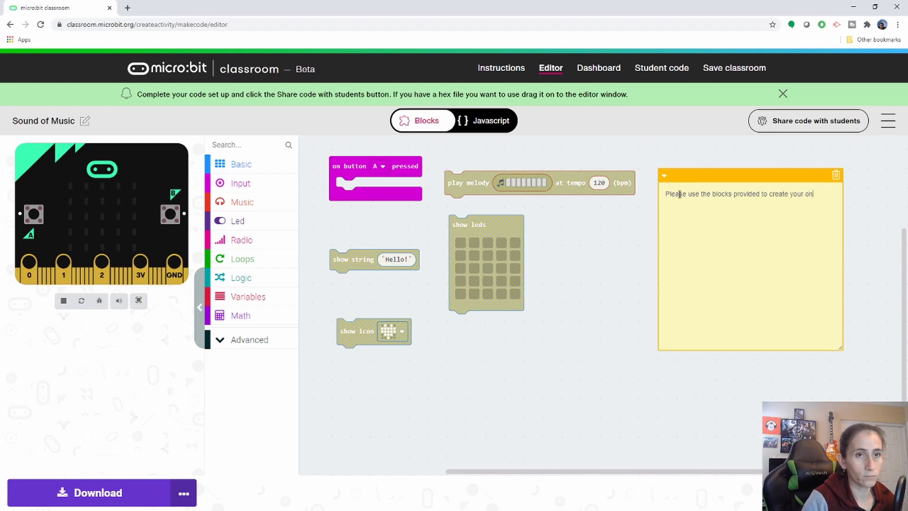
{"action": "type", "text": "music."}
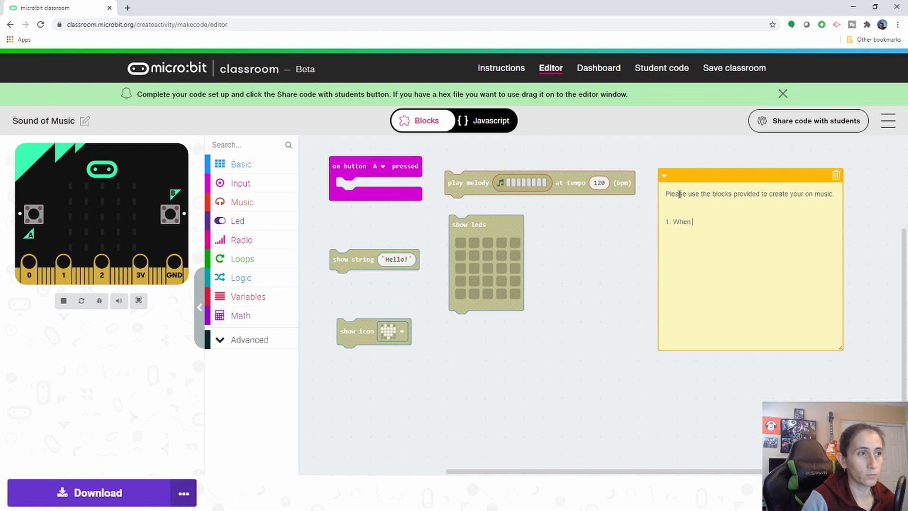
{"action": "type", "text": "button A is"}
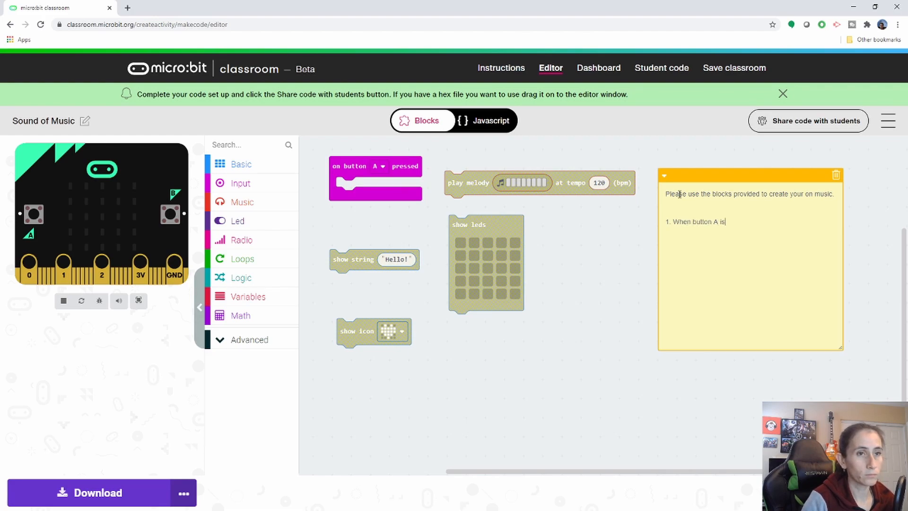
{"action": "type", "text": "presss"}
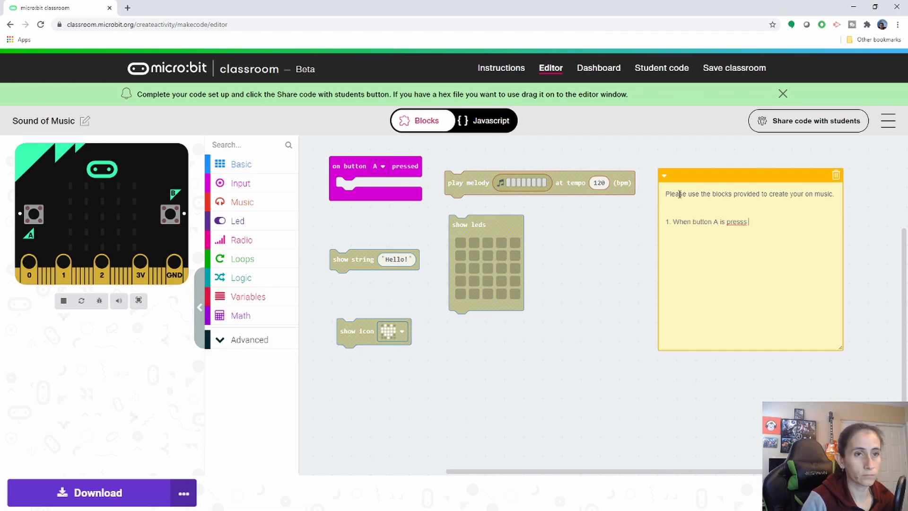
{"action": "type", "text": "play melody"}
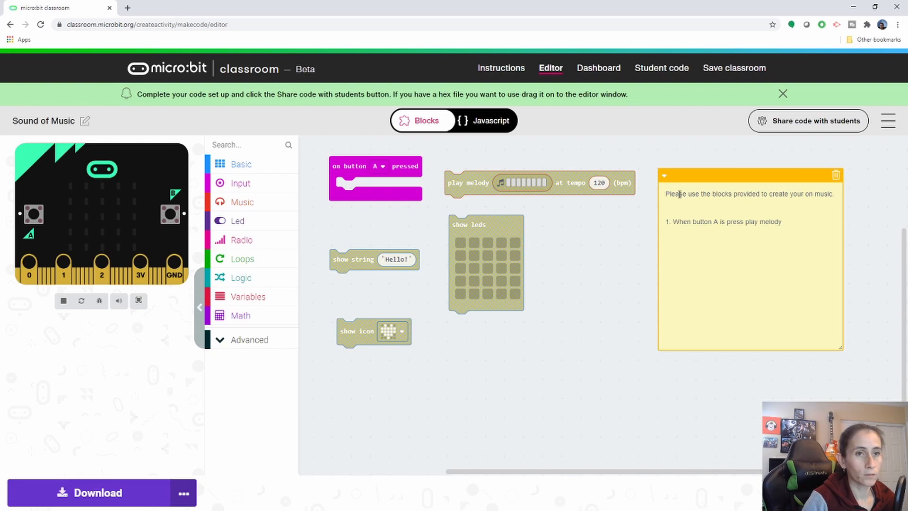
{"action": "type", "text": "...."}
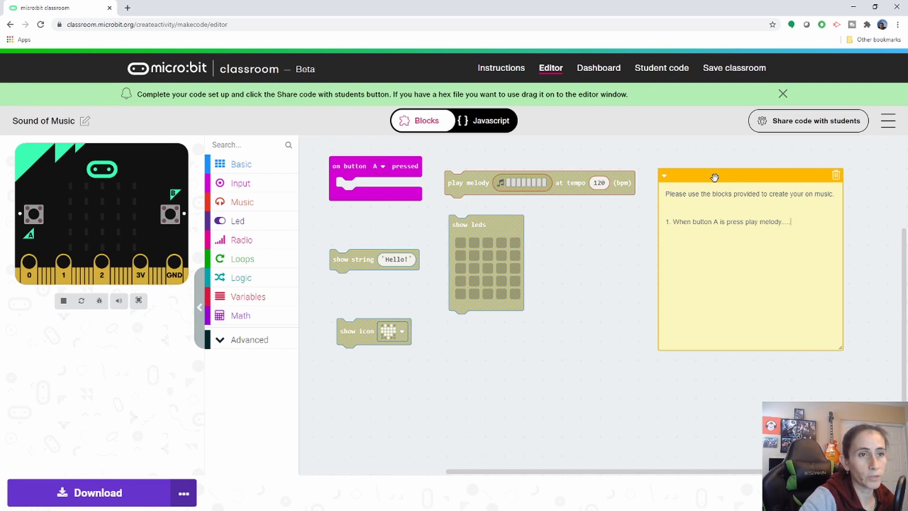
{"action": "mouse_move", "coordinate": [767, 347]}
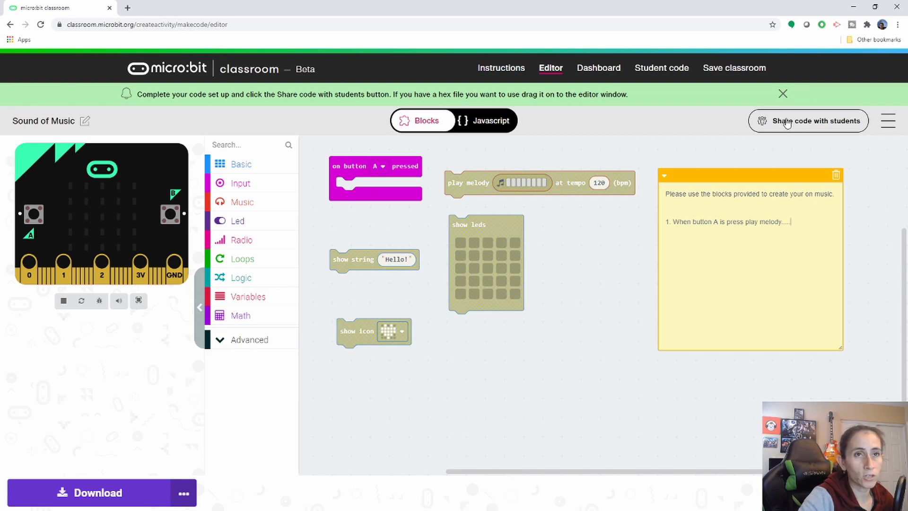
{"action": "mouse_move", "coordinate": [624, 377]}
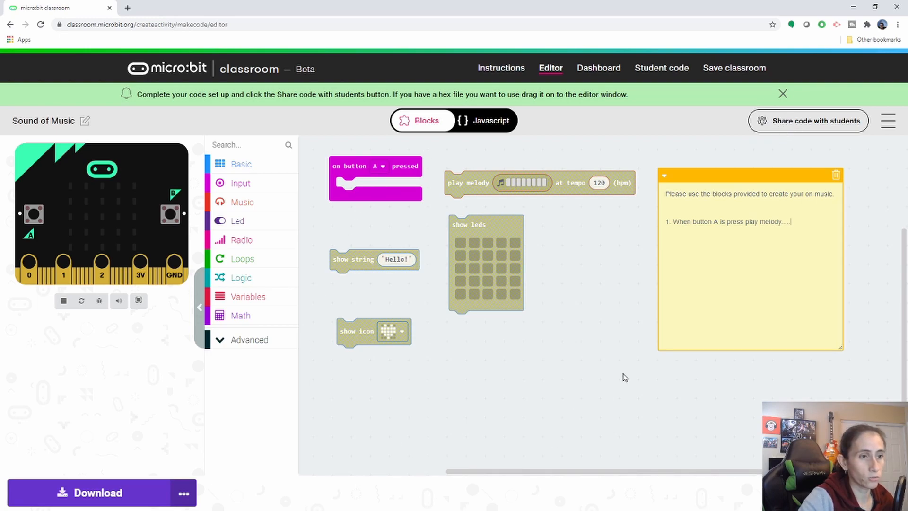
{"action": "mouse_move", "coordinate": [585, 342]}
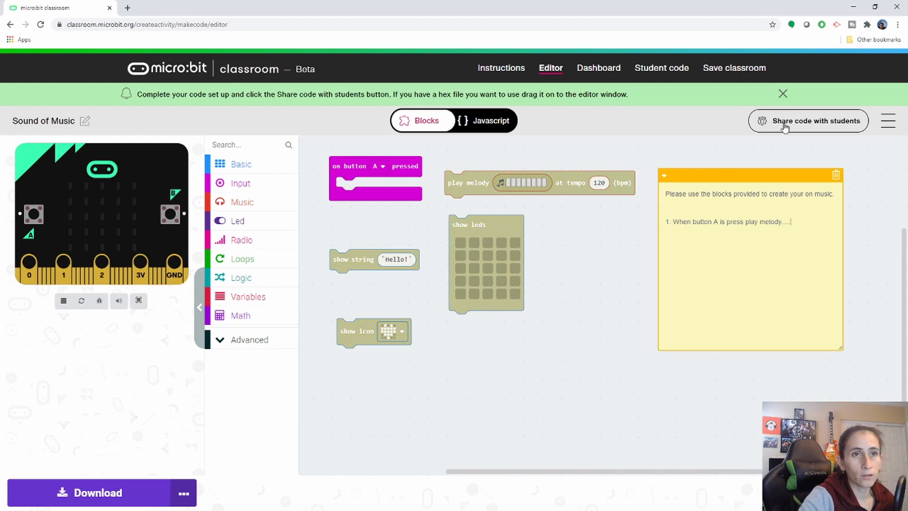
Step: Share the starter code with students and dismiss the code-shared confirmation
{"action": "left_click", "coordinate": [808, 120]}
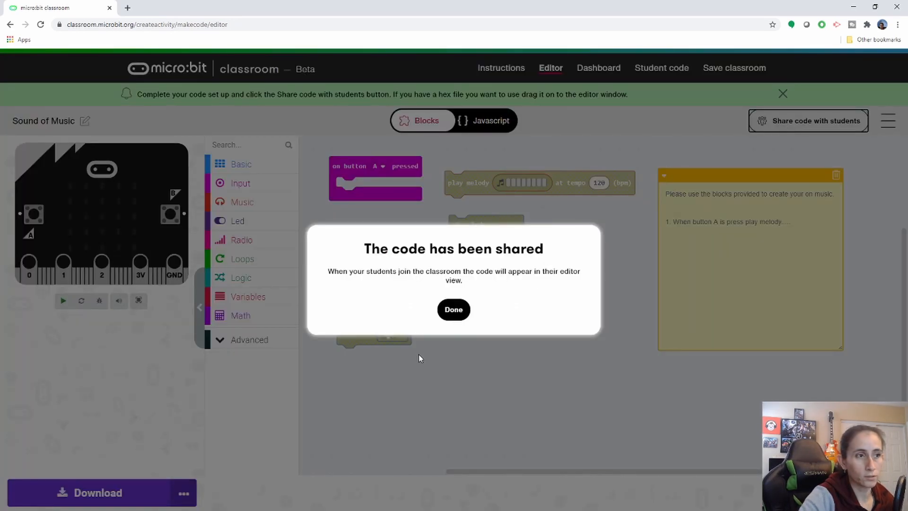
{"action": "left_click", "coordinate": [453, 310]}
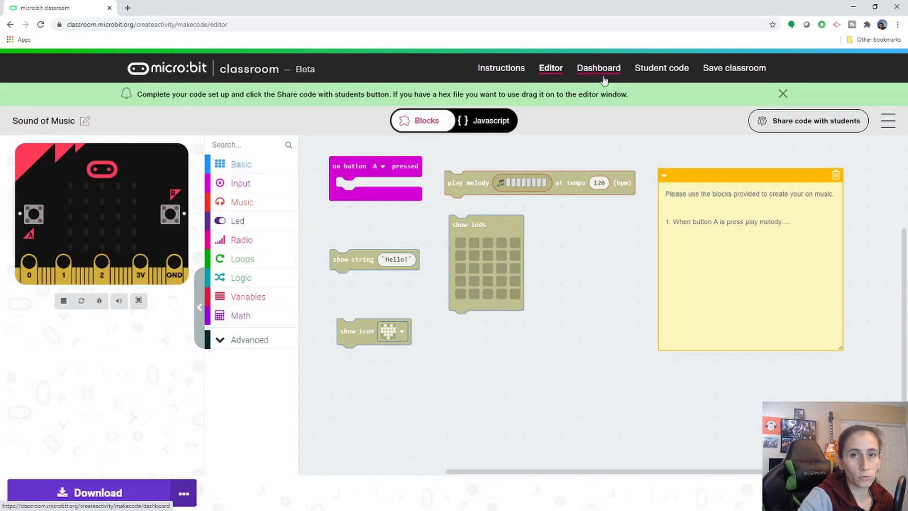
{"action": "mouse_move", "coordinate": [587, 79]}
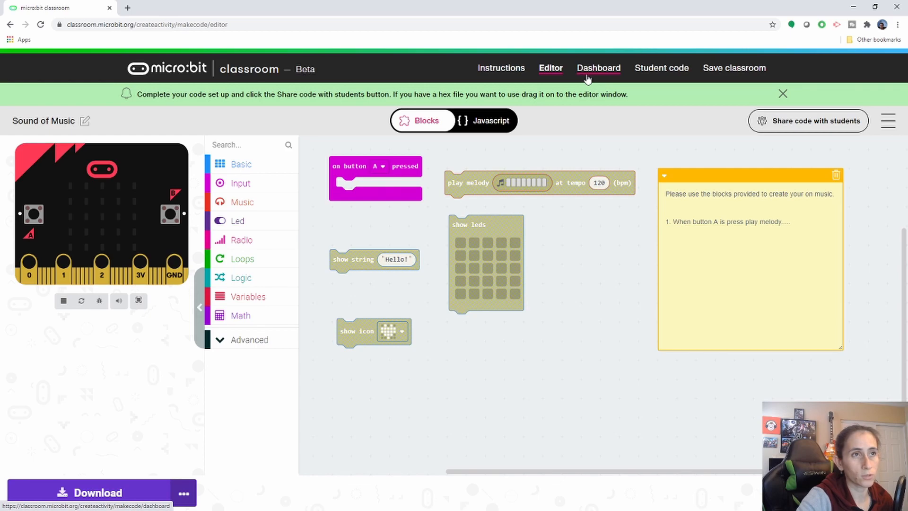
{"action": "left_click", "coordinate": [598, 68]}
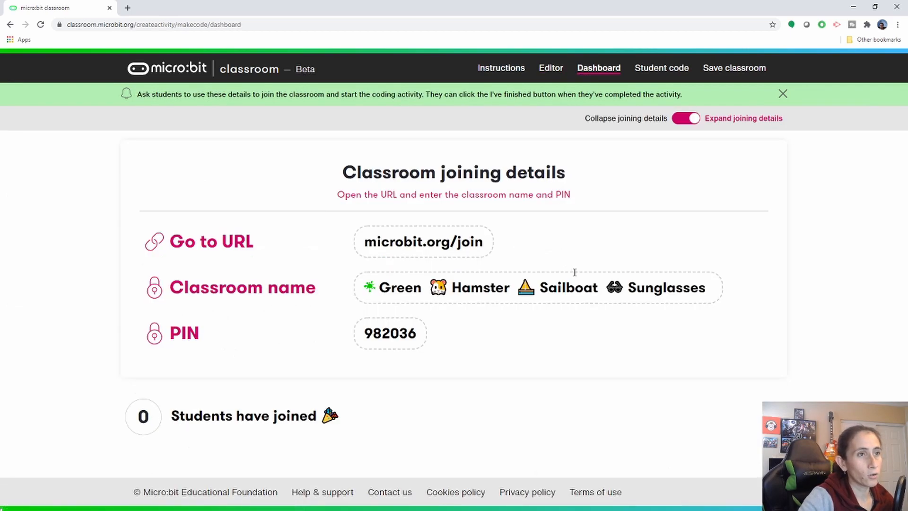
{"action": "mouse_move", "coordinate": [257, 225]}
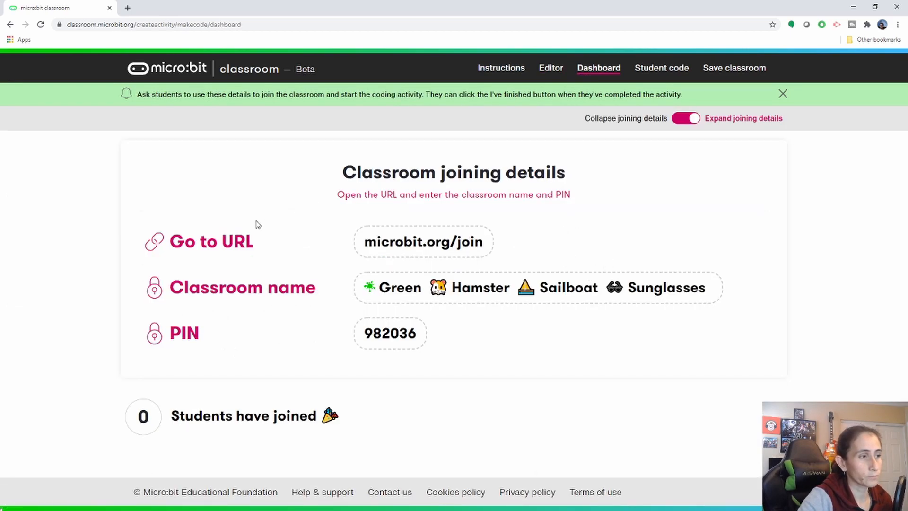
{"action": "mouse_move", "coordinate": [362, 191]}
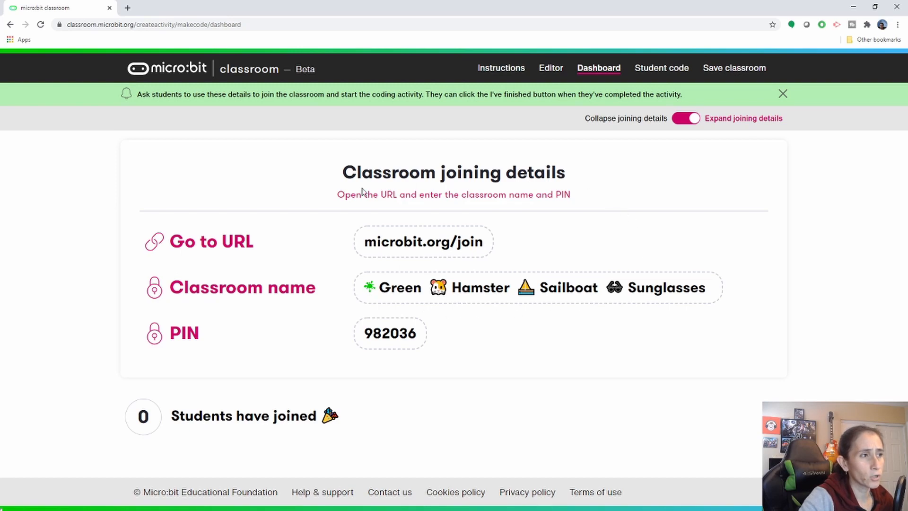
{"action": "left_click_drag", "start_coordinate": [180, 241], "coordinate": [253, 241]}
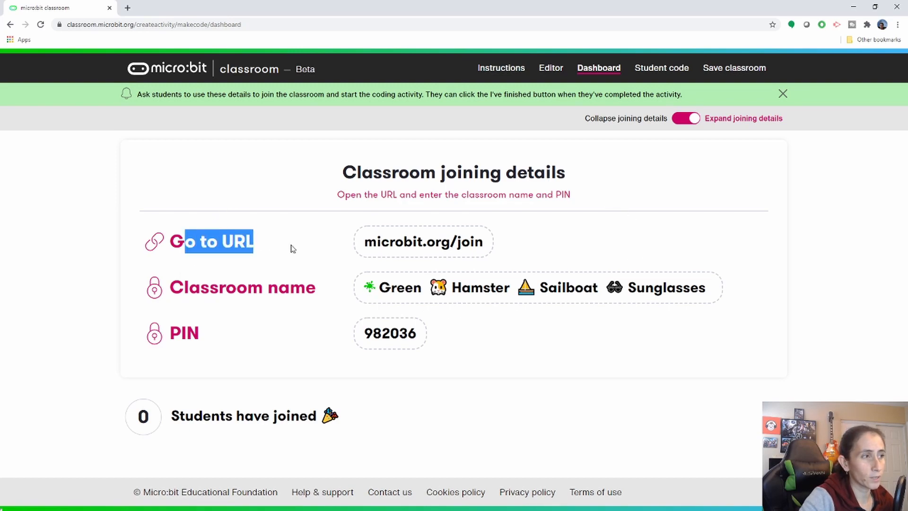
{"action": "left_click_drag", "start_coordinate": [290, 249], "coordinate": [584, 200]}
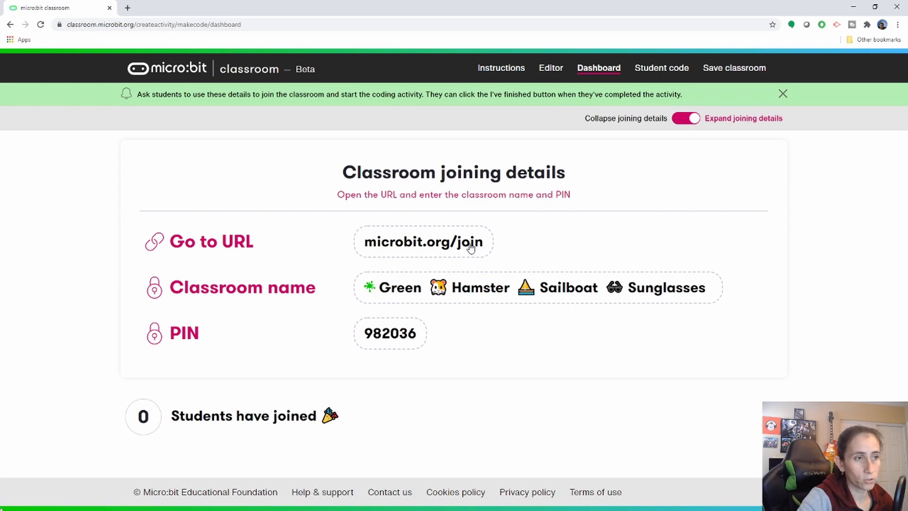
{"action": "left_click", "coordinate": [423, 241]}
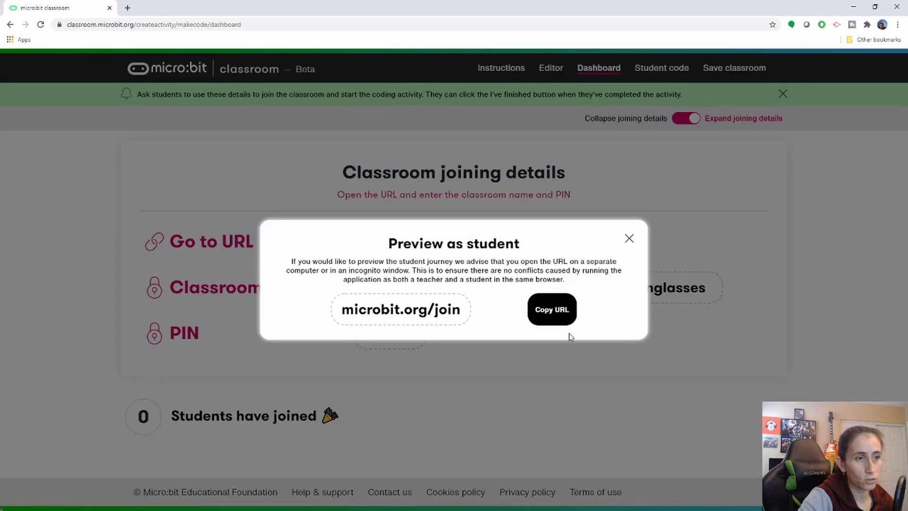
{"action": "left_click", "coordinate": [629, 239]}
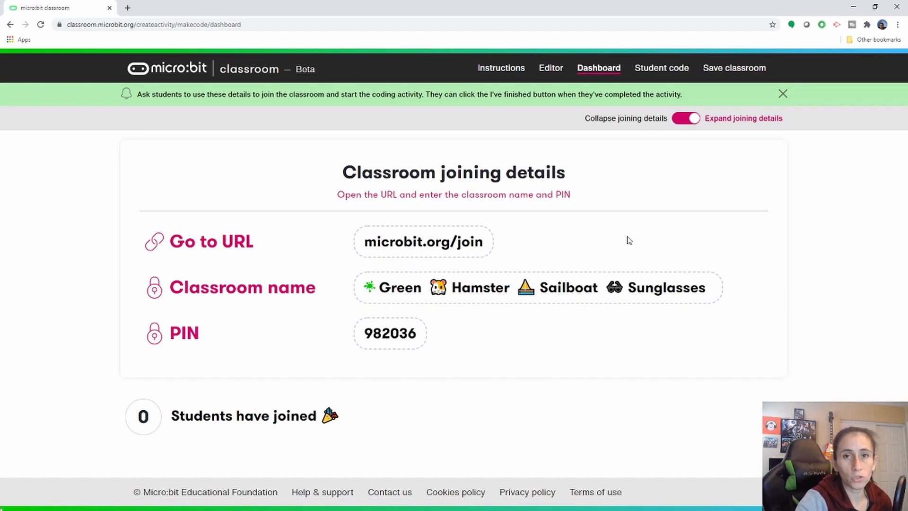
{"action": "mouse_move", "coordinate": [89, 321]}
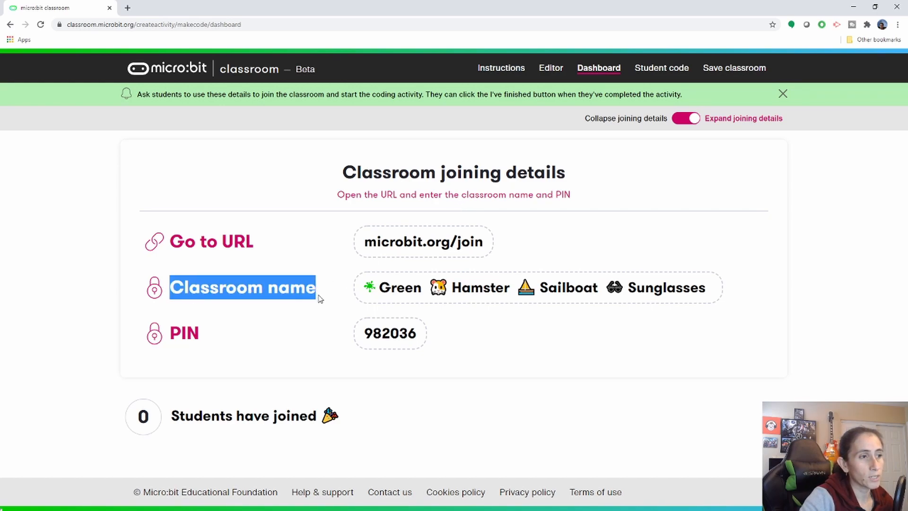
{"action": "mouse_move", "coordinate": [570, 301]}
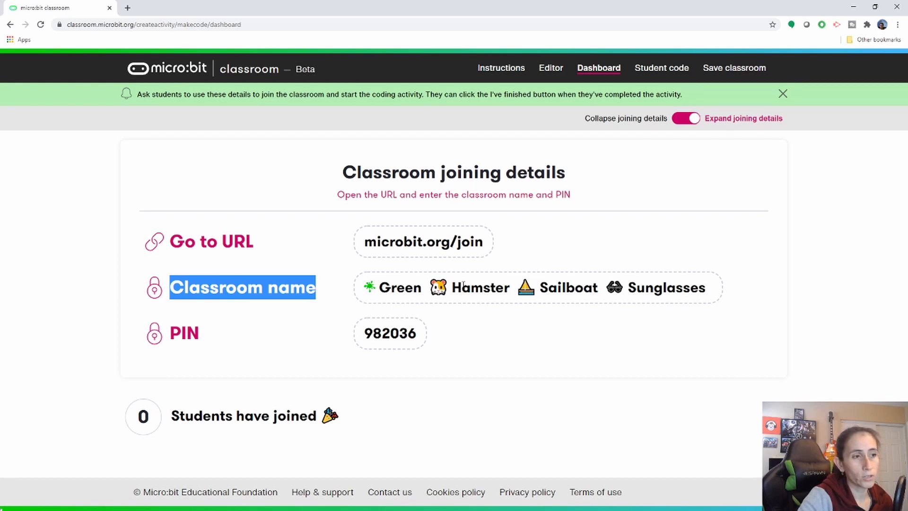
{"action": "mouse_move", "coordinate": [540, 273]}
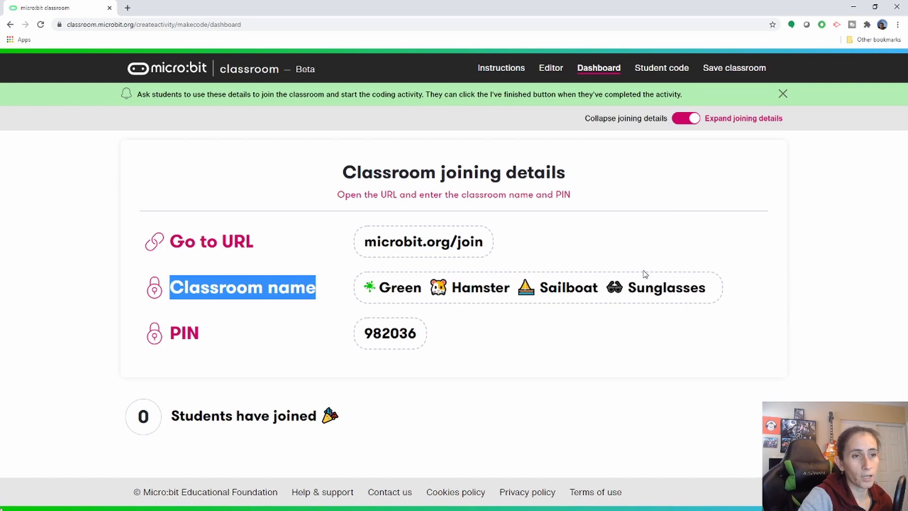
{"action": "mouse_move", "coordinate": [222, 332]}
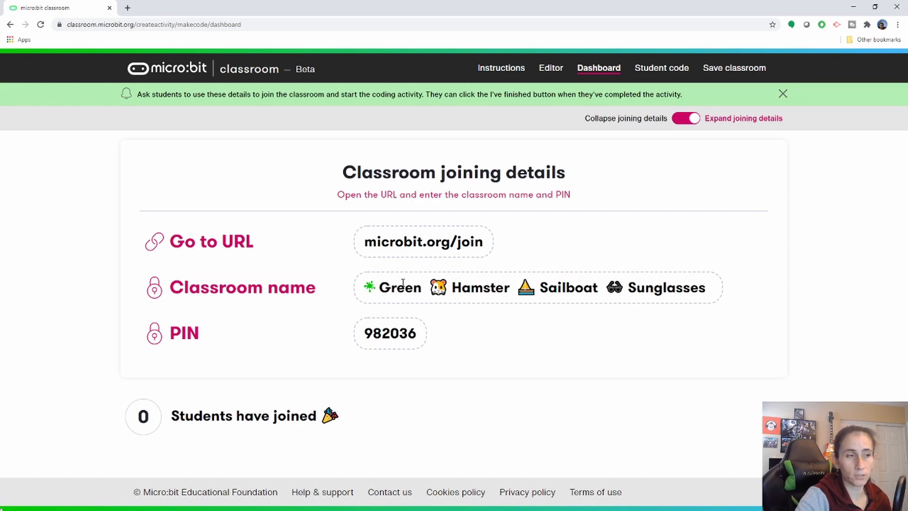
{"action": "mouse_move", "coordinate": [673, 295]}
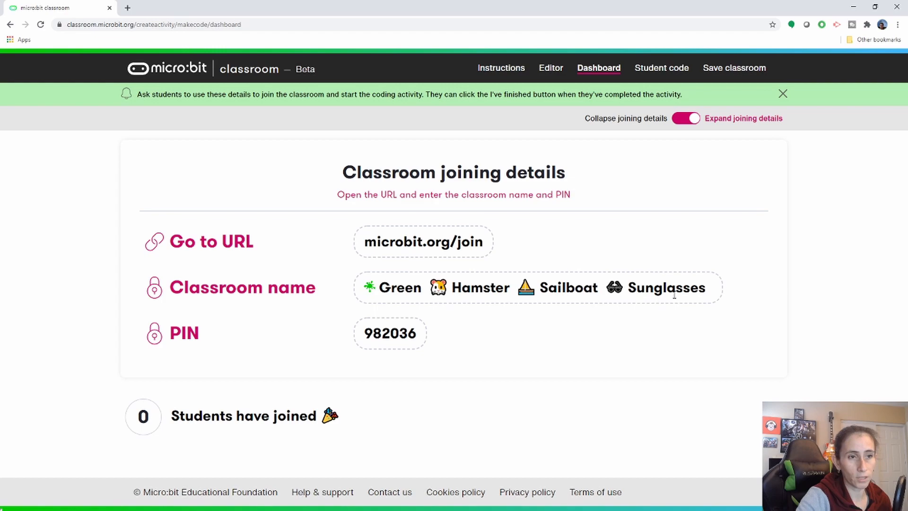
{"action": "mouse_move", "coordinate": [433, 365]}
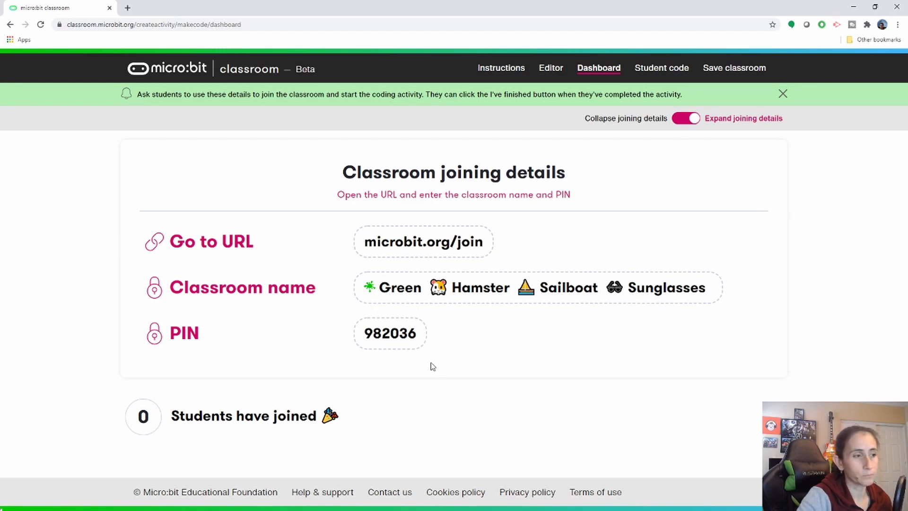
{"action": "mouse_move", "coordinate": [340, 375]}
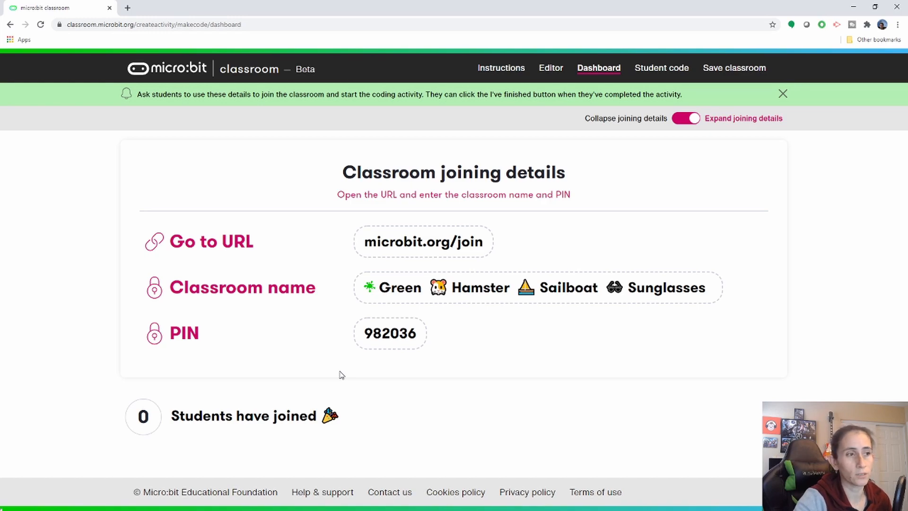
{"action": "mouse_move", "coordinate": [254, 10]}
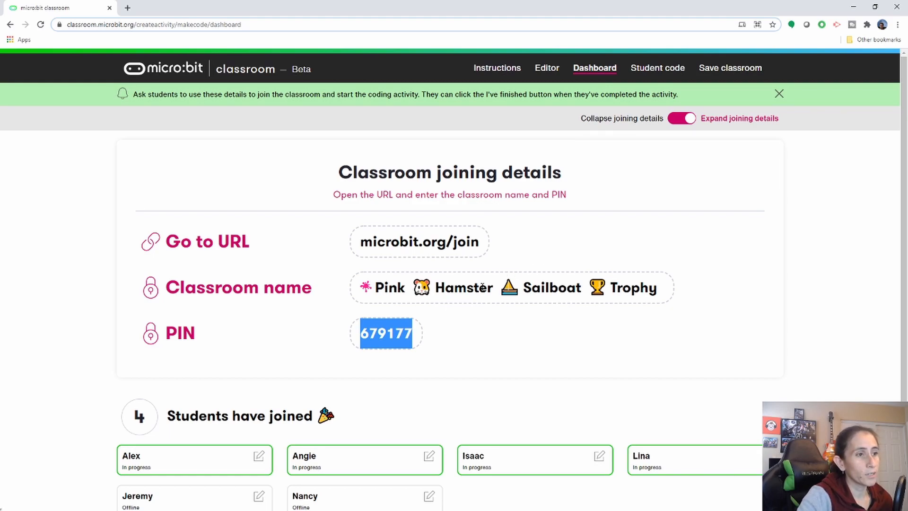
Step: Review the joined-students list on the Dashboard: six listed, four in progress, two offline
{"action": "left_click", "coordinate": [314, 350]}
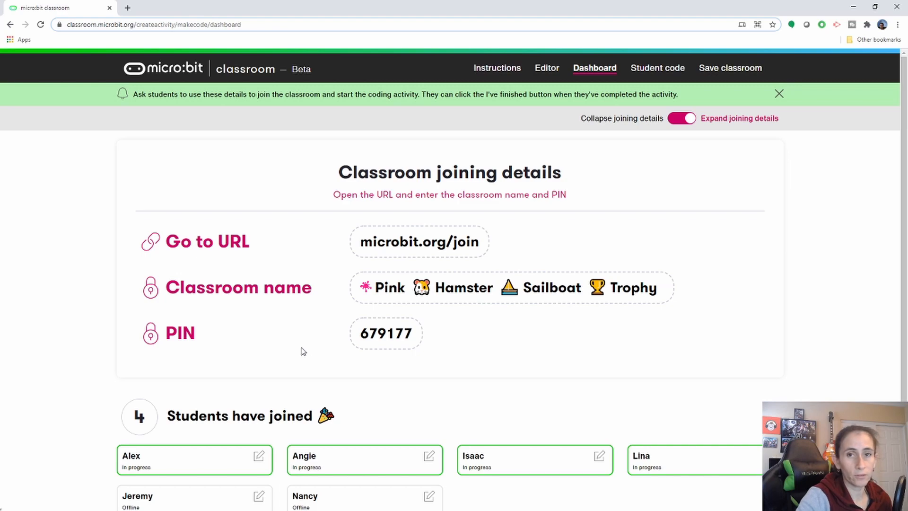
{"action": "scroll", "scroll_direction": "down", "scroll_amount": 3}
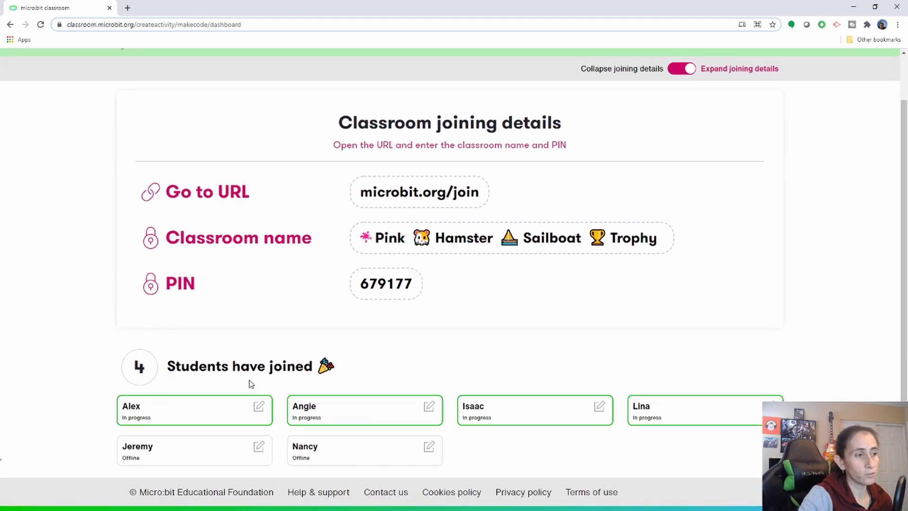
{"action": "mouse_move", "coordinate": [150, 370]}
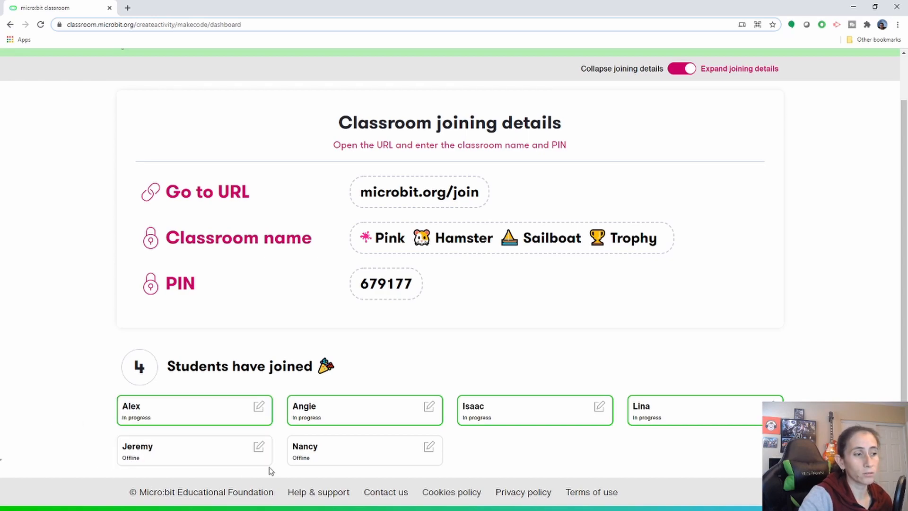
{"action": "mouse_move", "coordinate": [492, 468]}
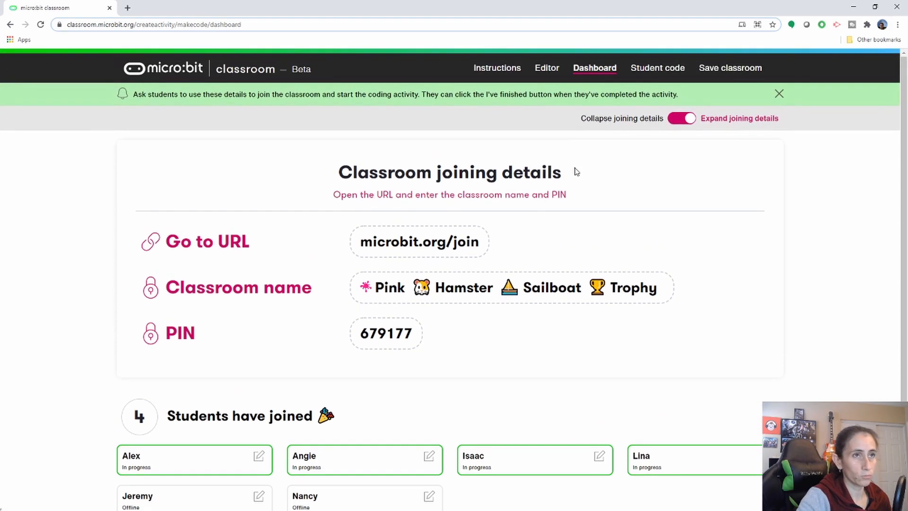
{"action": "left_click", "coordinate": [658, 68]}
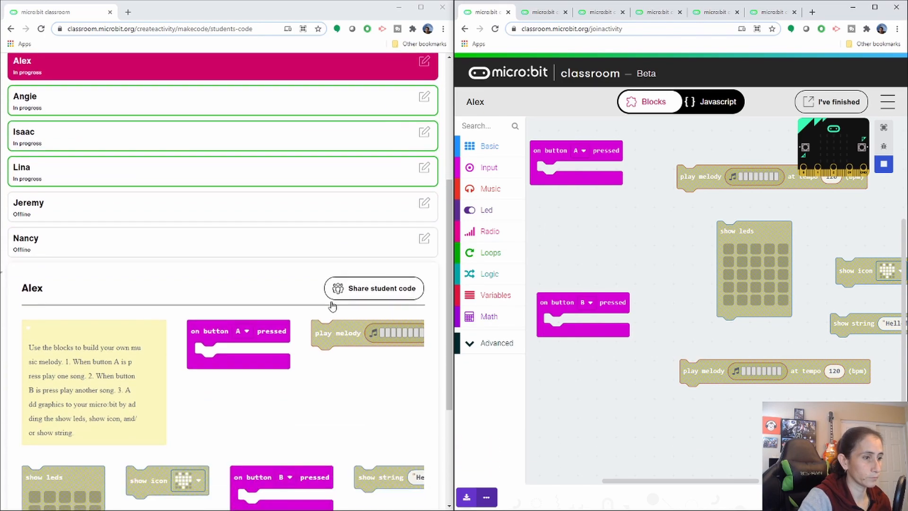
Step: Watch Alex attach melody and LED blocks under button A and draw an LED face, mirrored live
{"action": "scroll", "scroll_direction": "down", "scroll_amount": 3}
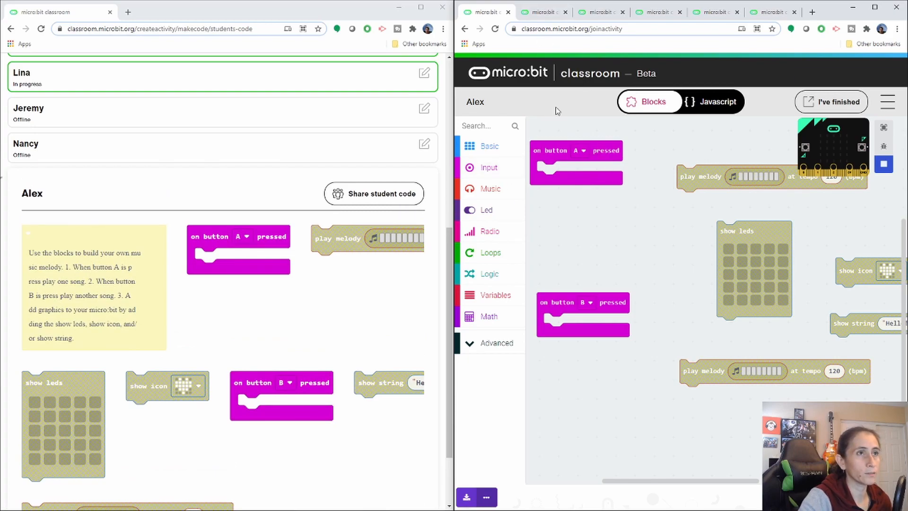
{"action": "left_click_drag", "start_coordinate": [753, 177], "coordinate": [574, 174]}
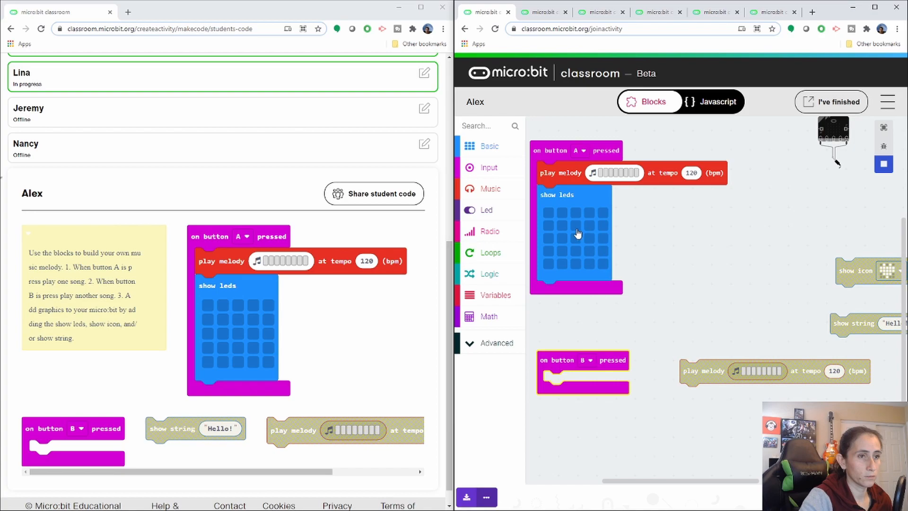
{"action": "left_click", "coordinate": [576, 238]}
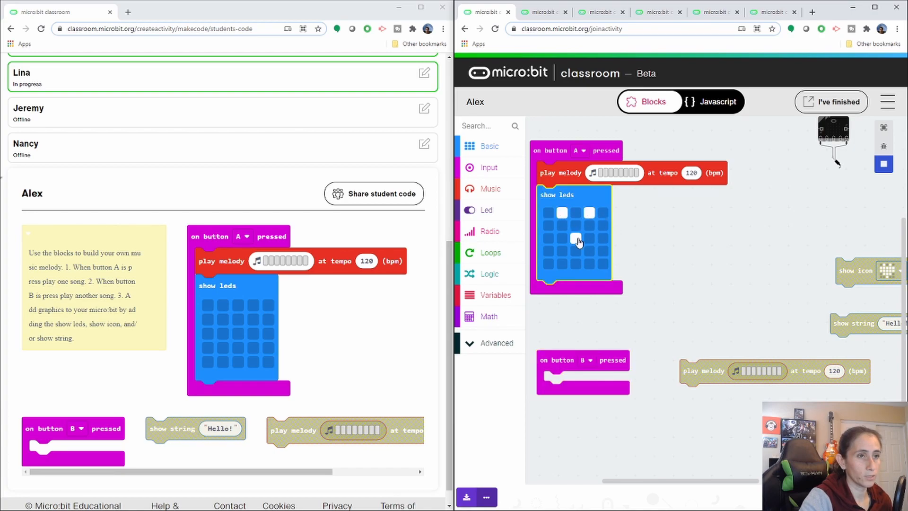
{"action": "left_click", "coordinate": [548, 252]}
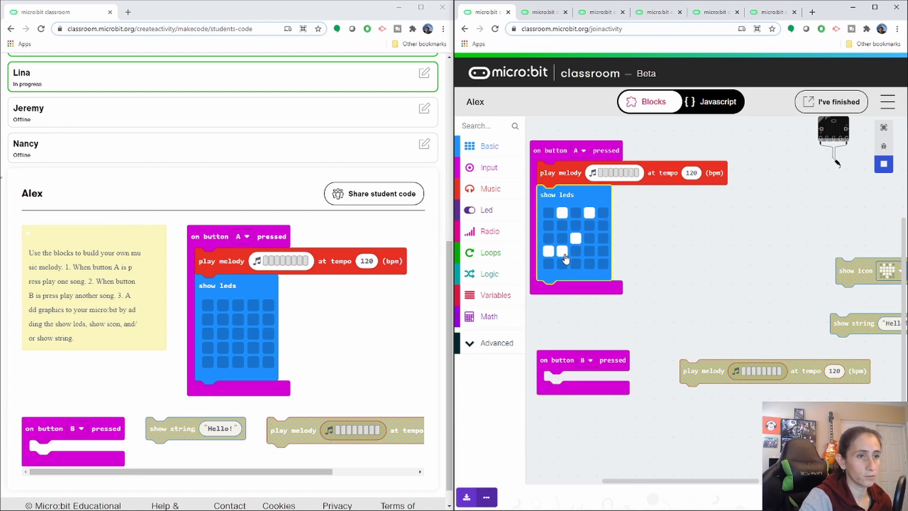
{"action": "left_click", "coordinate": [585, 252]}
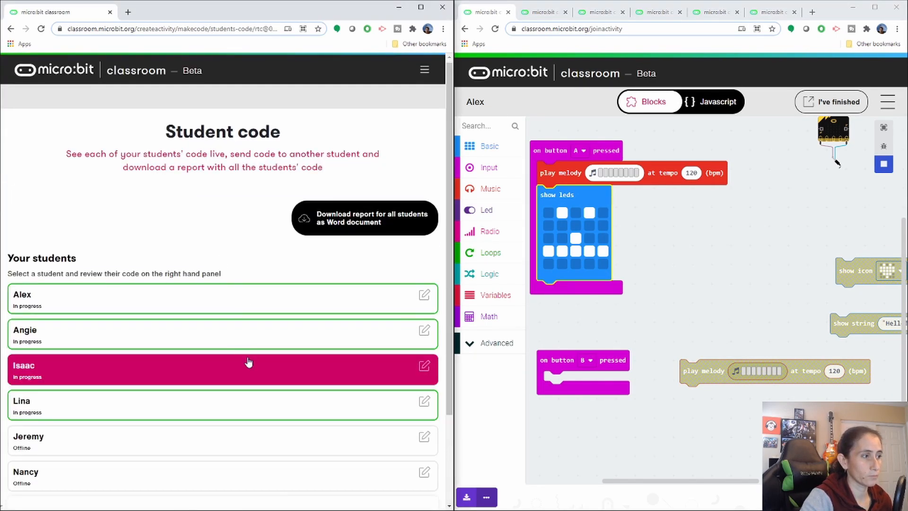
Step: Switch to Isaac in Your students to view his starter code live
{"action": "left_click", "coordinate": [221, 369]}
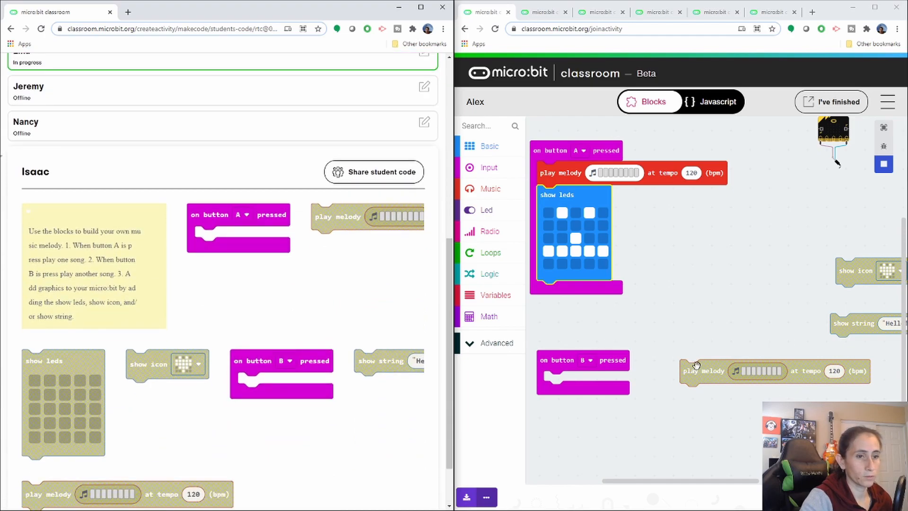
{"action": "left_click_drag", "start_coordinate": [776, 371], "coordinate": [583, 382]}
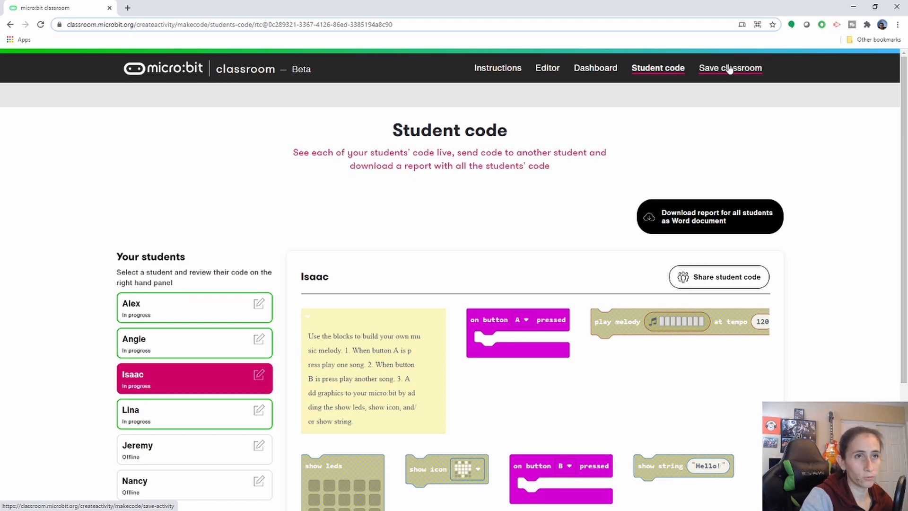
Step: Download the classroom html file from the Save classroom page
{"action": "left_click", "coordinate": [729, 68]}
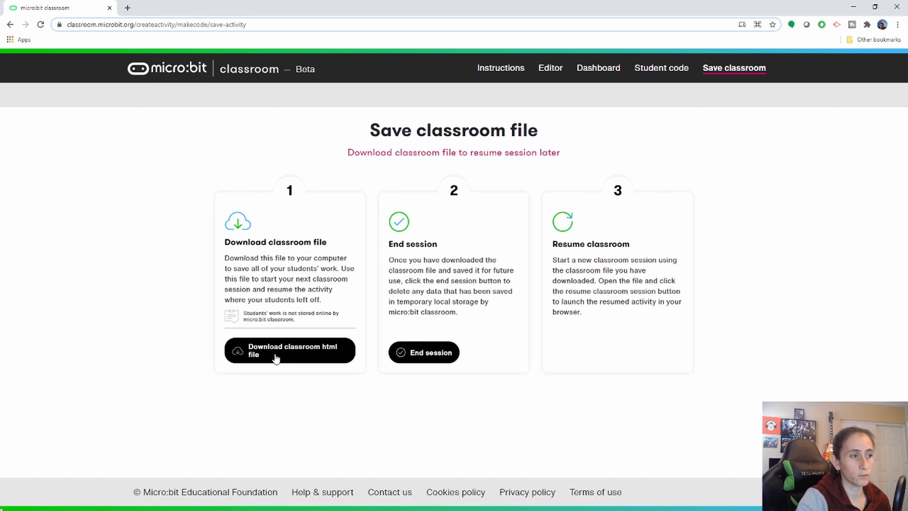
{"action": "left_click", "coordinate": [289, 350]}
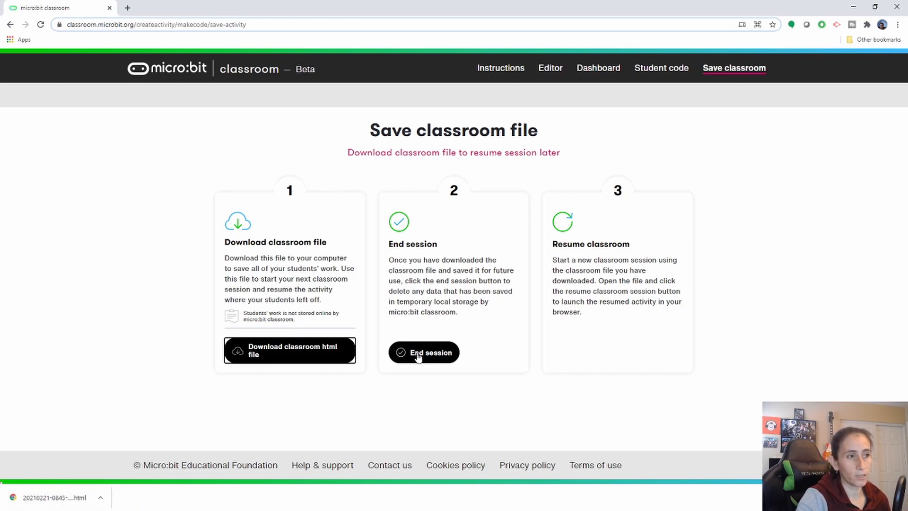
Step: End the session and exit the student pages, returning to the empty set-up page
{"action": "left_click", "coordinate": [424, 352]}
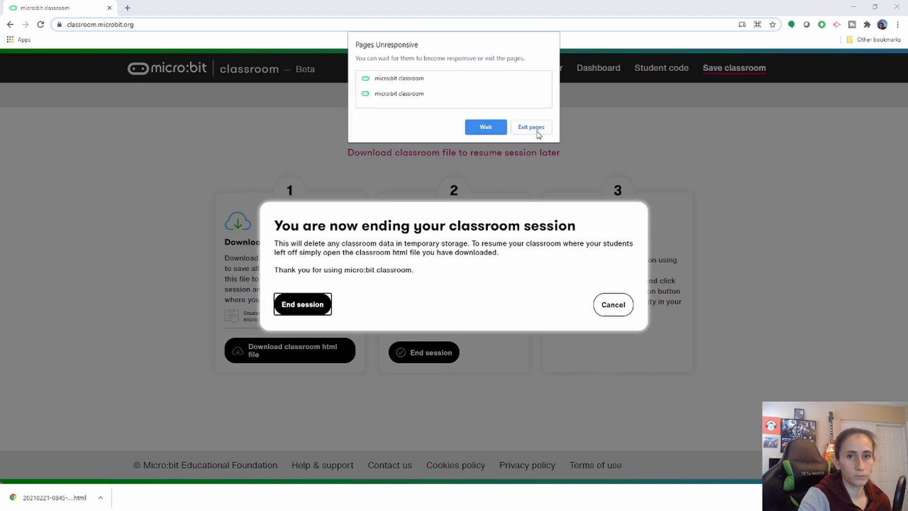
{"action": "left_click", "coordinate": [530, 127]}
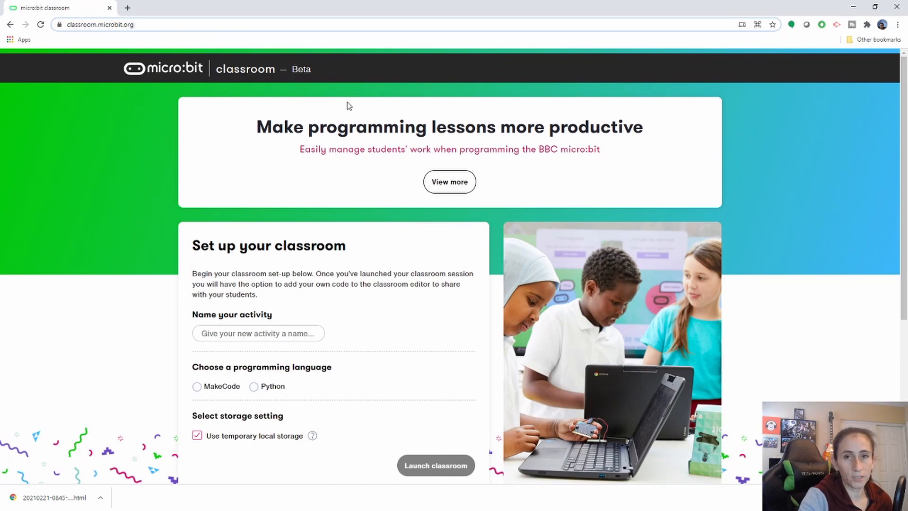